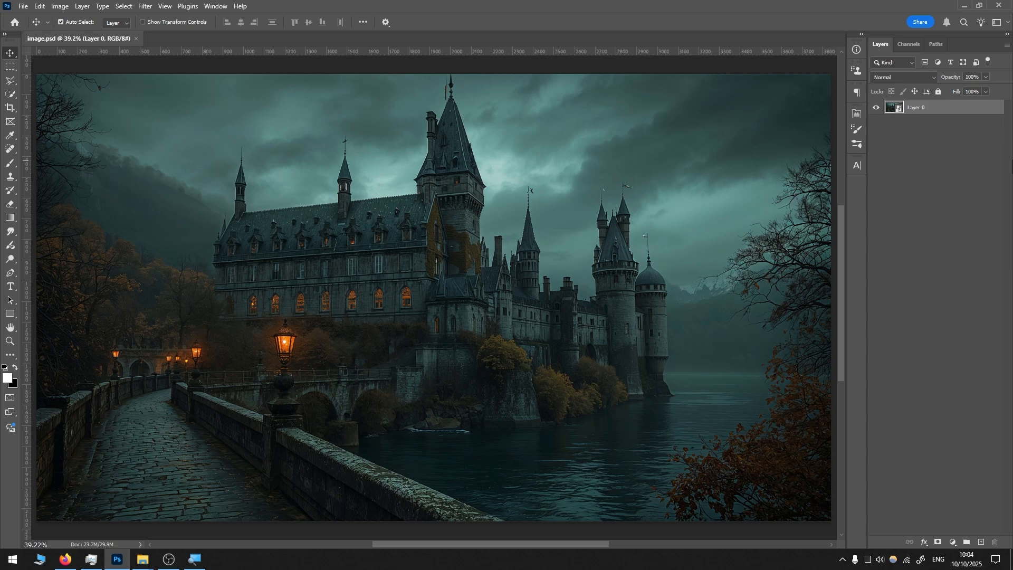
{"action": "mouse_move", "coordinate": [456, 179]}
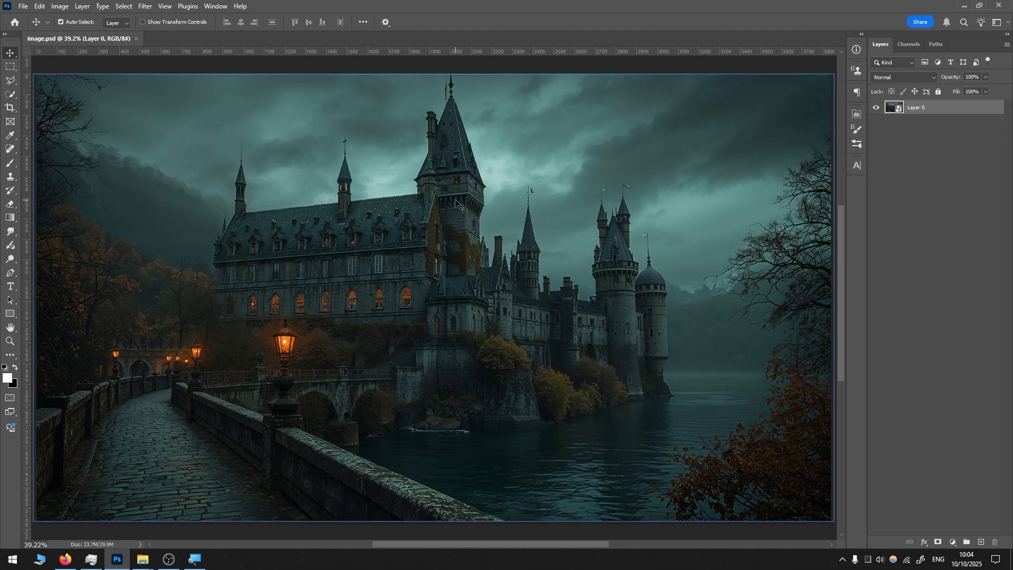
{"action": "mouse_move", "coordinate": [474, 278]}
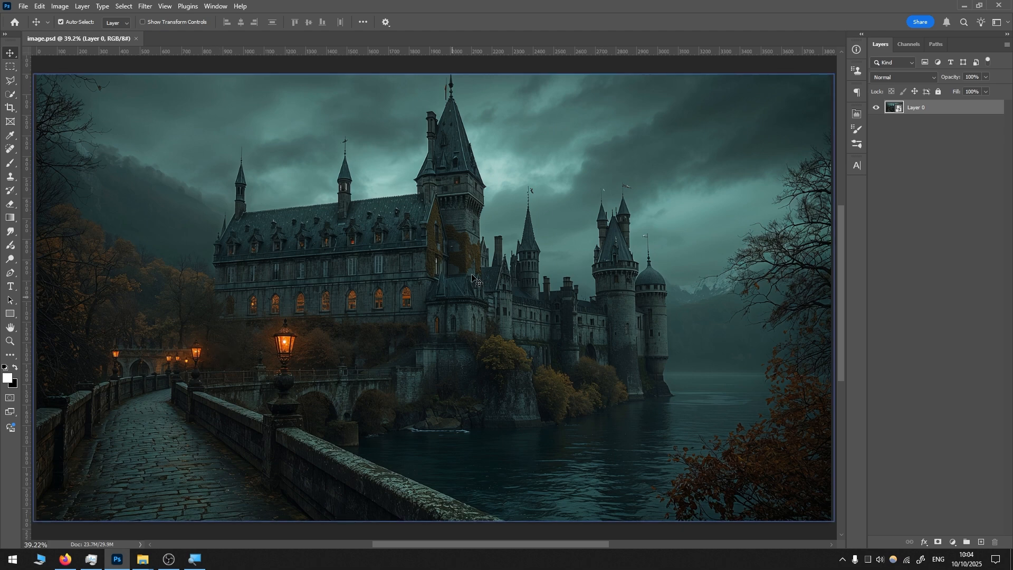
{"action": "mouse_move", "coordinate": [354, 178]}
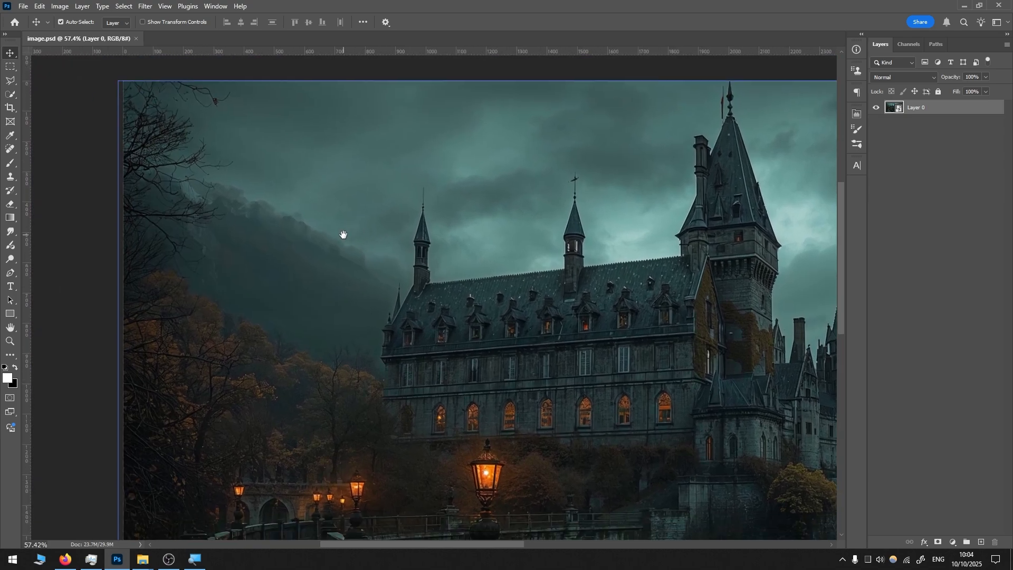
Regenerate the lassoed hillside with a promptless Generative Fill and keep the first variation.
{"action": "scroll", "scroll_direction": "up", "scroll_amount": 3}
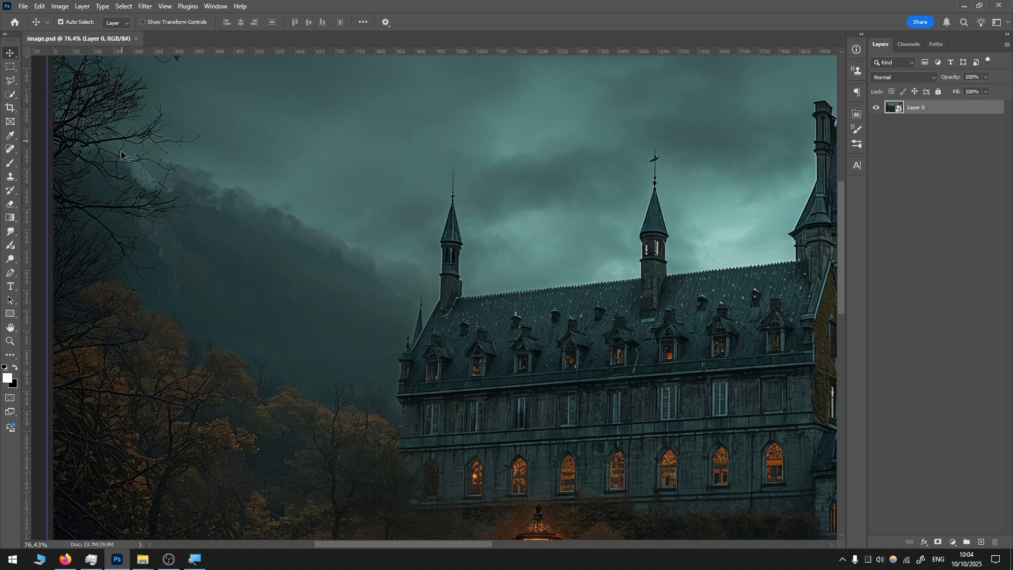
{"action": "mouse_move", "coordinate": [563, 227]}
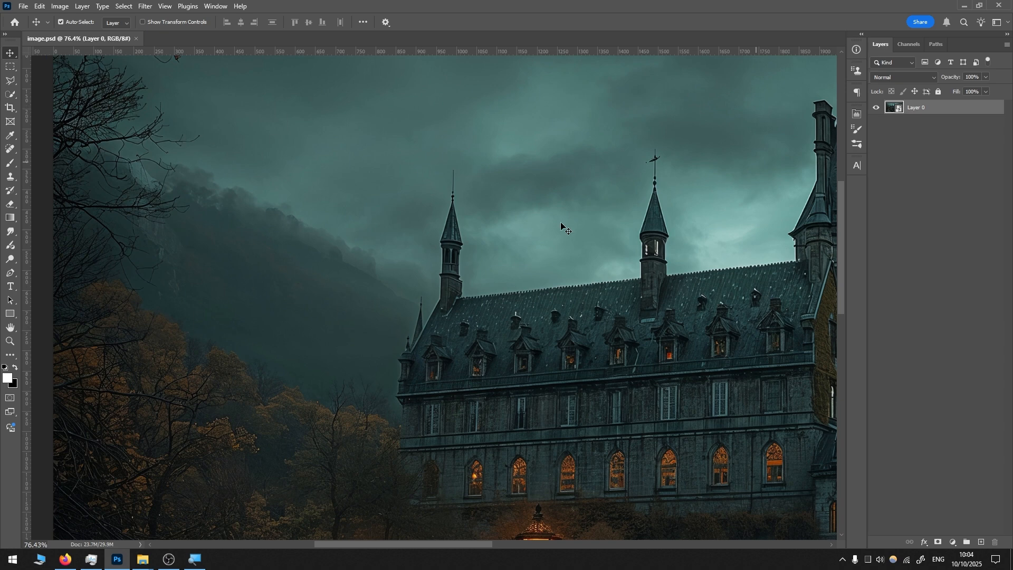
{"action": "mouse_move", "coordinate": [10, 81]}
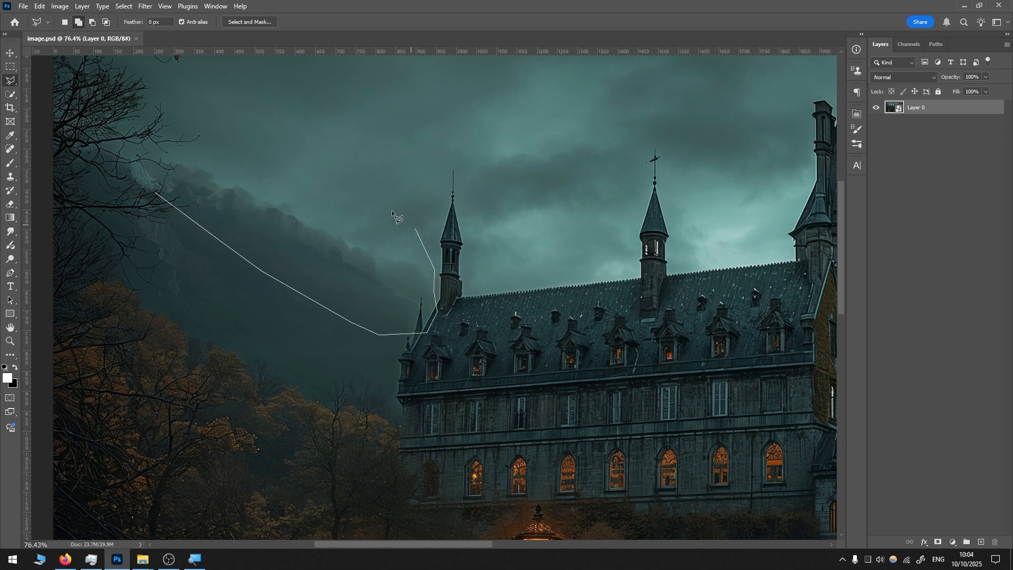
{"action": "right_click", "coordinate": [398, 215]}
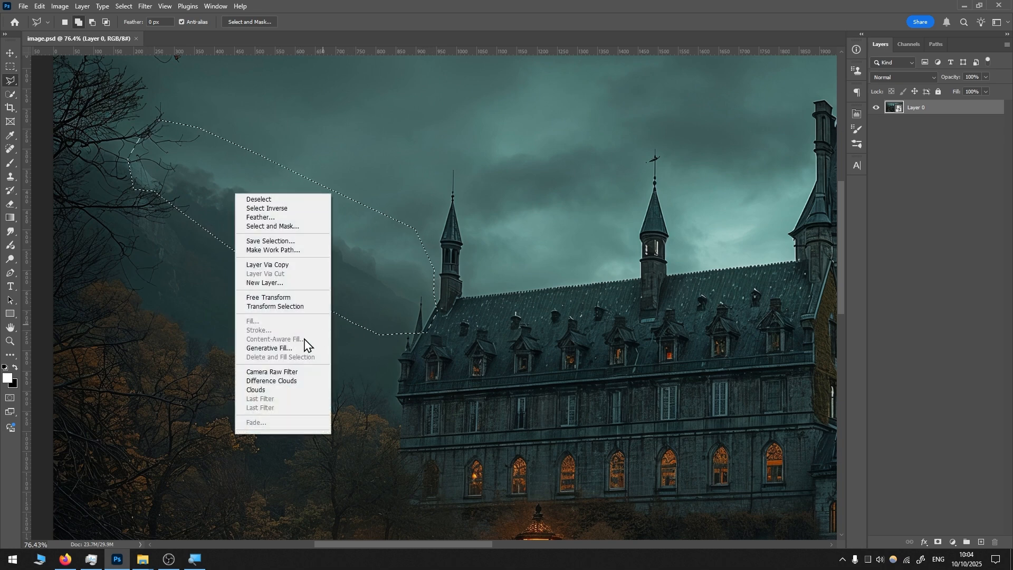
{"action": "left_click", "coordinate": [269, 349]}
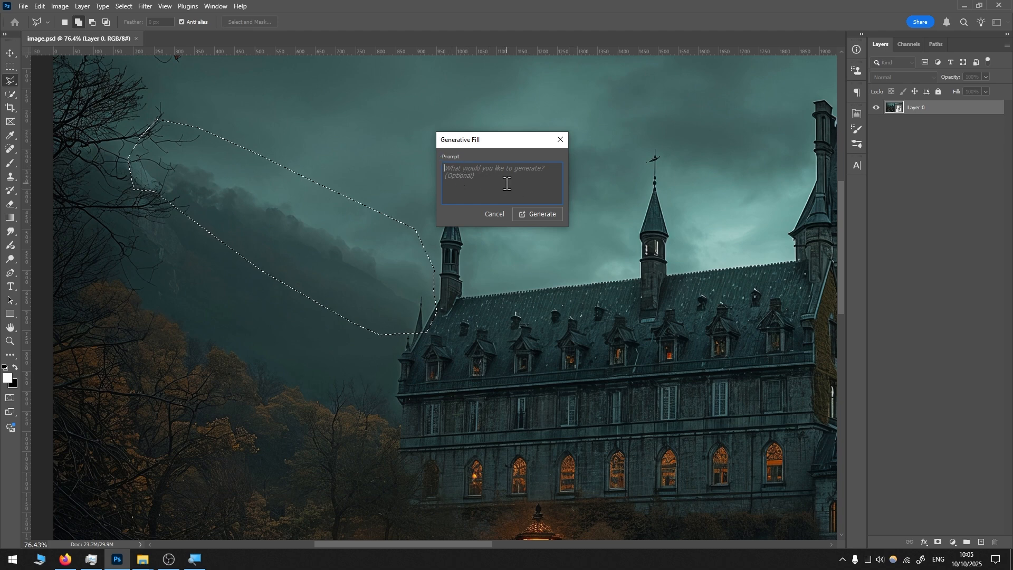
{"action": "mouse_move", "coordinate": [542, 215]}
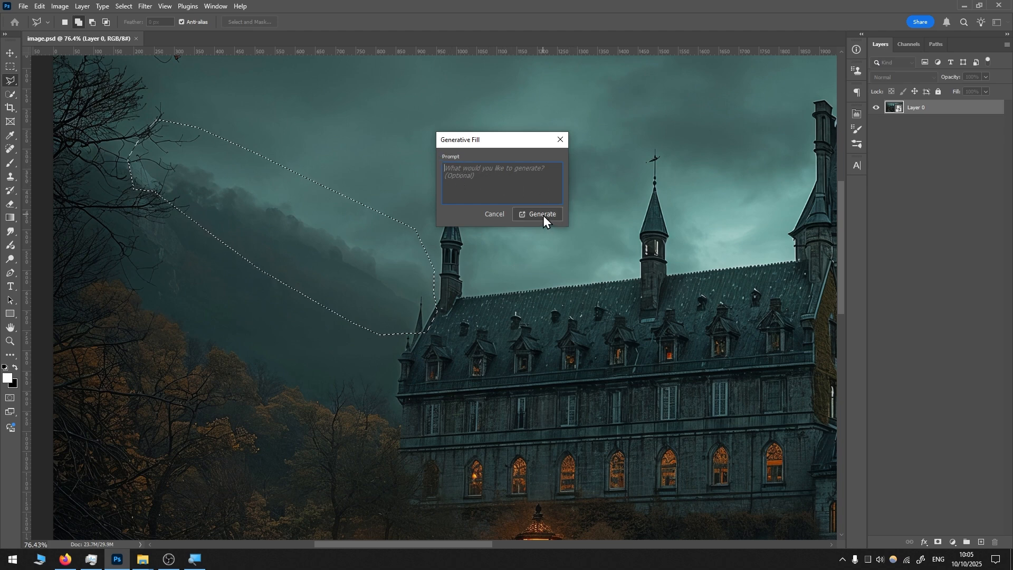
{"action": "left_click", "coordinate": [540, 214]}
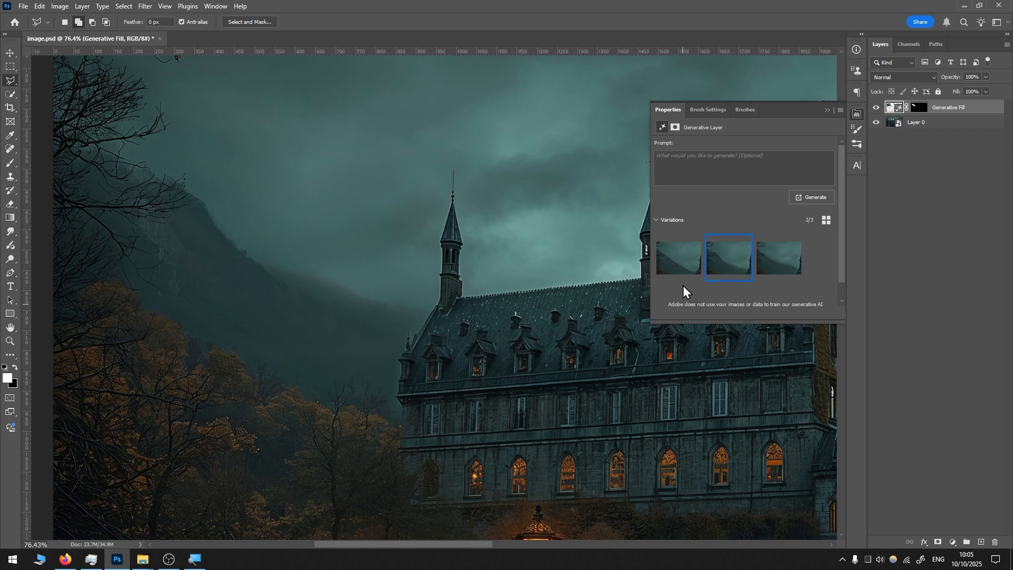
{"action": "left_click", "coordinate": [678, 258]}
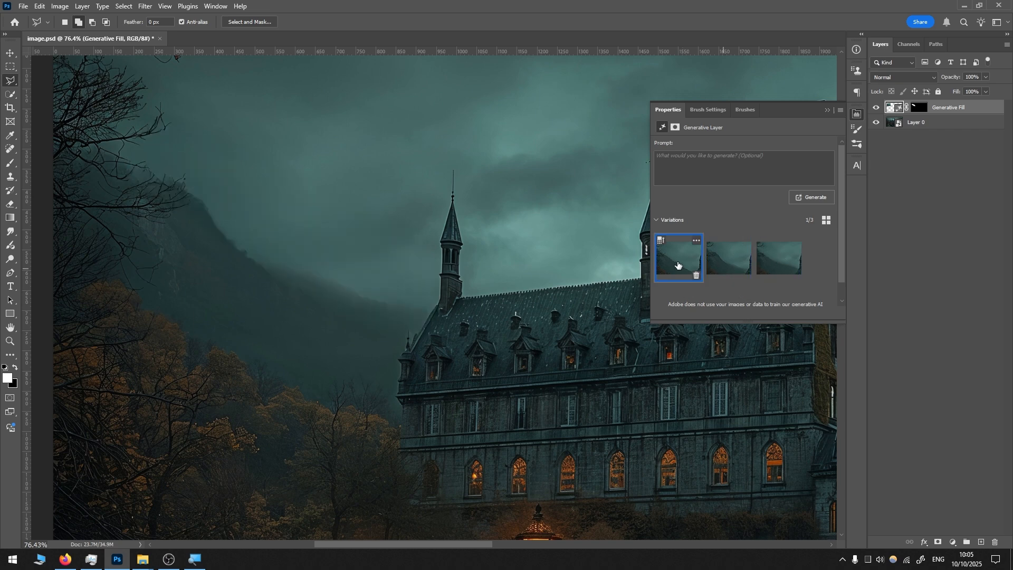
{"action": "left_click", "coordinate": [729, 258]}
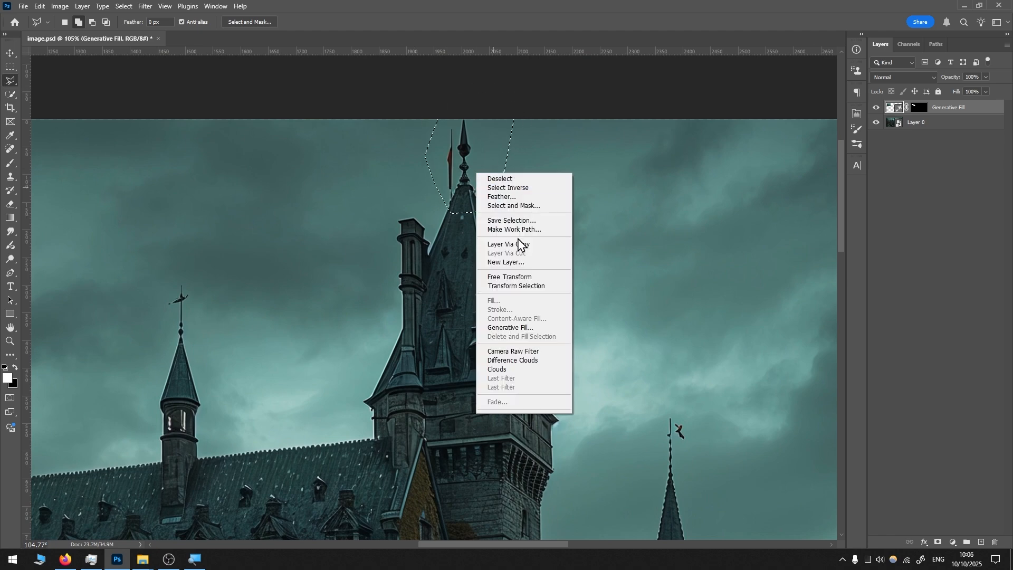
Generate fill around the central spire tip, then outline the right tower's roof.
{"action": "left_click", "coordinate": [510, 328]}
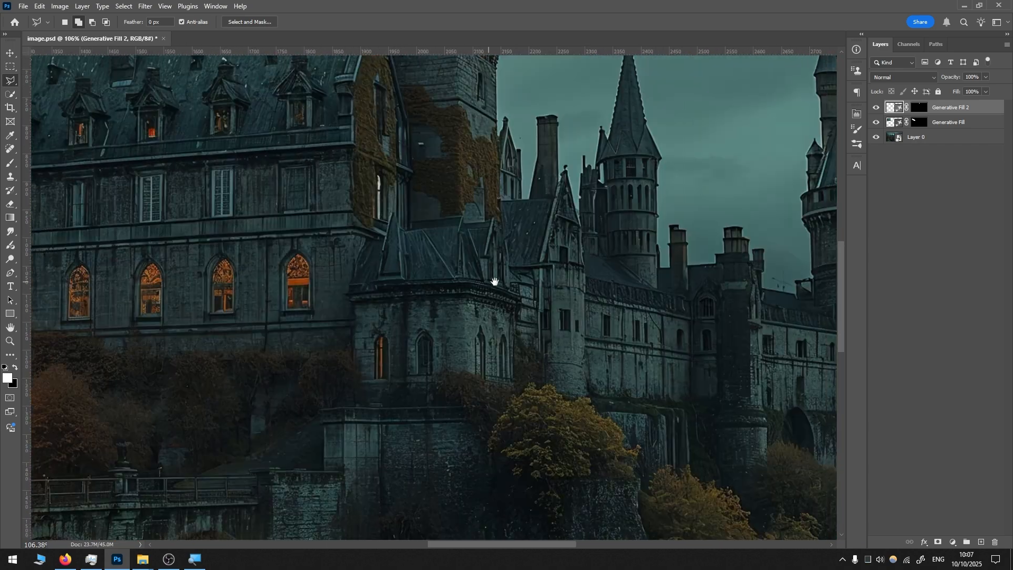
{"action": "scroll", "scroll_direction": "up", "scroll_amount": 3}
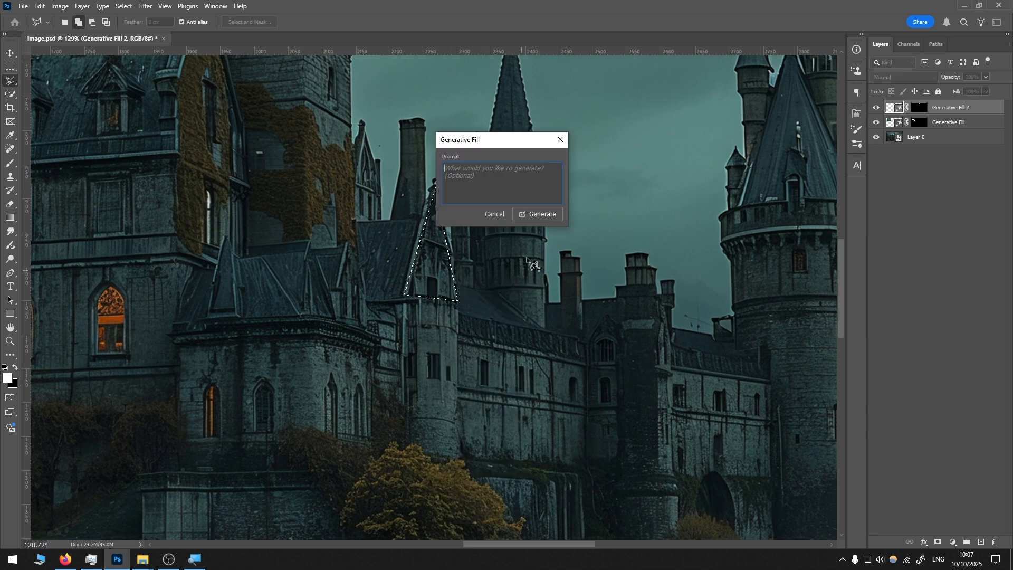
{"action": "left_click", "coordinate": [542, 214]}
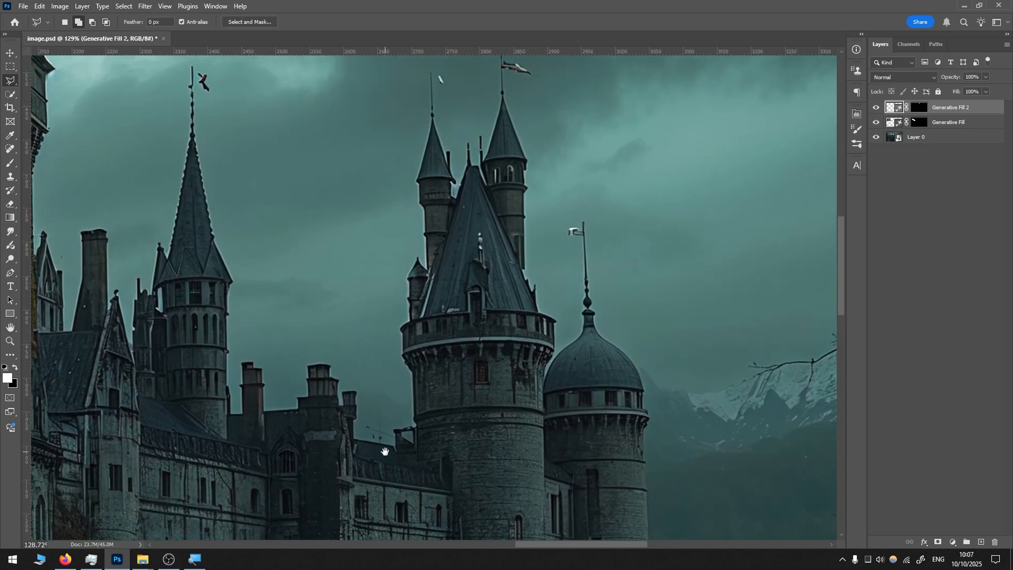
{"action": "scroll", "scroll_direction": "up", "scroll_amount": 3}
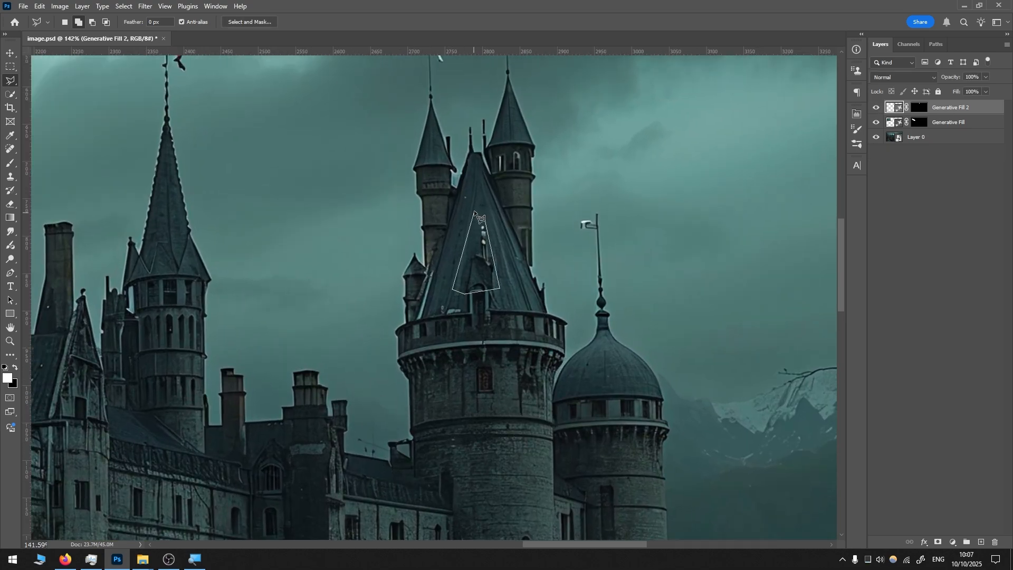
{"action": "left_click", "coordinate": [815, 197]}
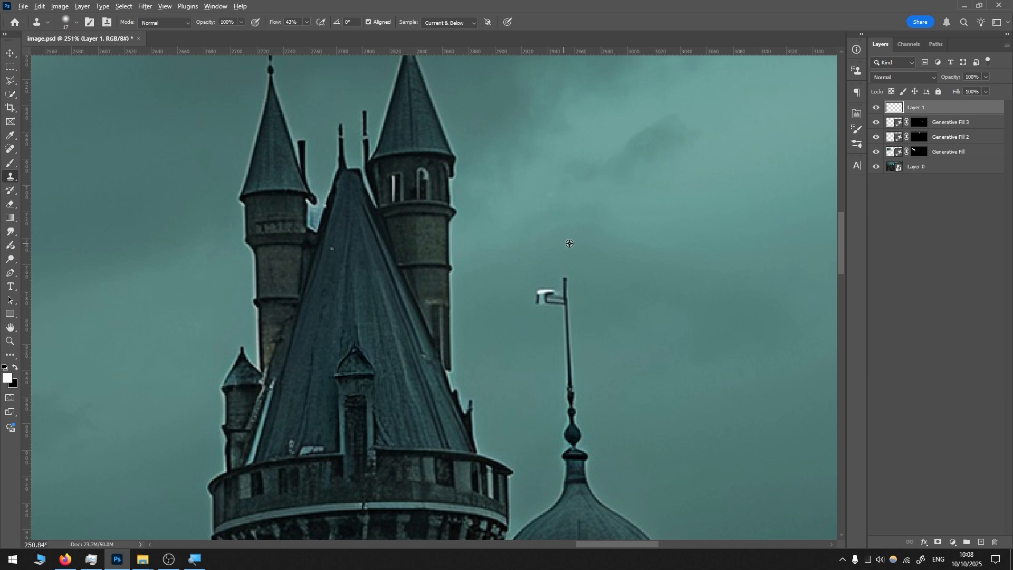
{"action": "mouse_move", "coordinate": [623, 297]}
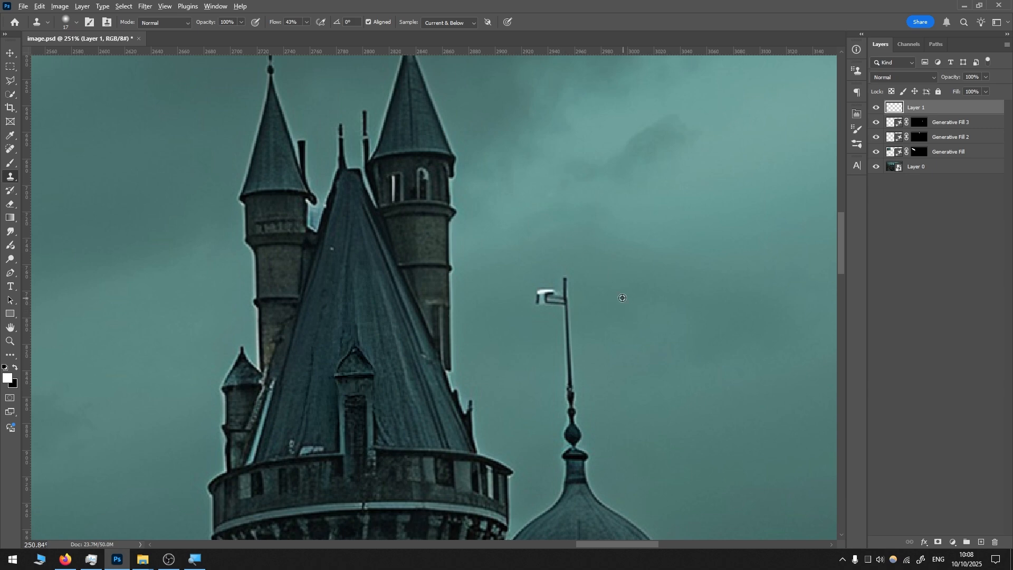
{"action": "mouse_move", "coordinate": [536, 277]}
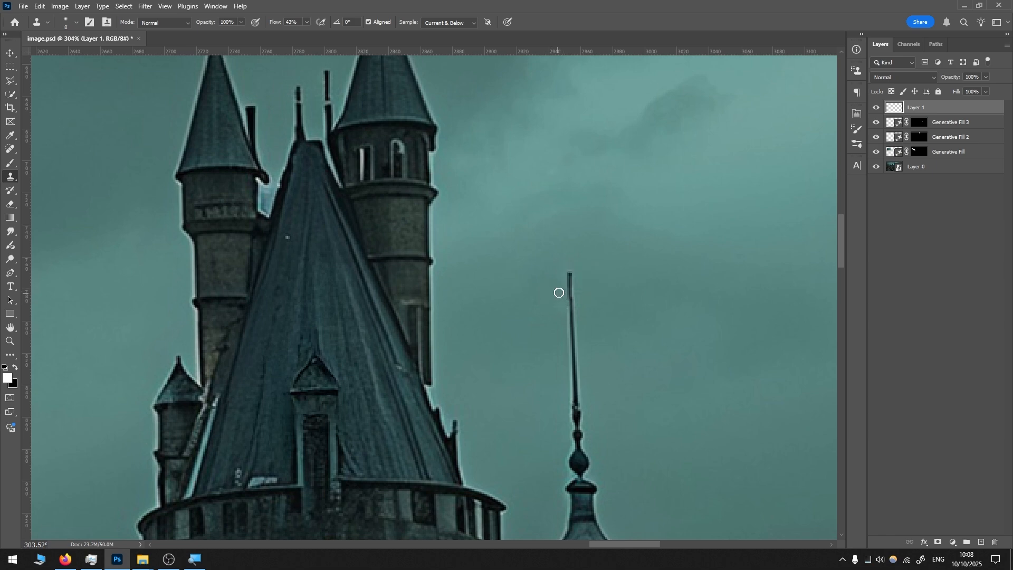
Clone sky over the spire's weathervane on the new retouching layer.
{"action": "scroll", "scroll_direction": "down", "scroll_amount": 3}
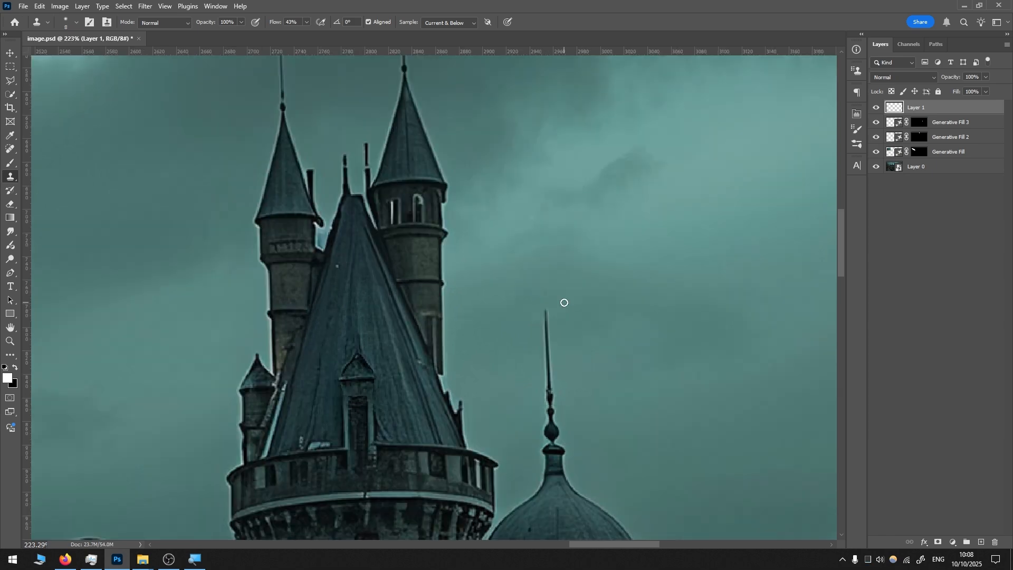
{"action": "mouse_move", "coordinate": [525, 197]}
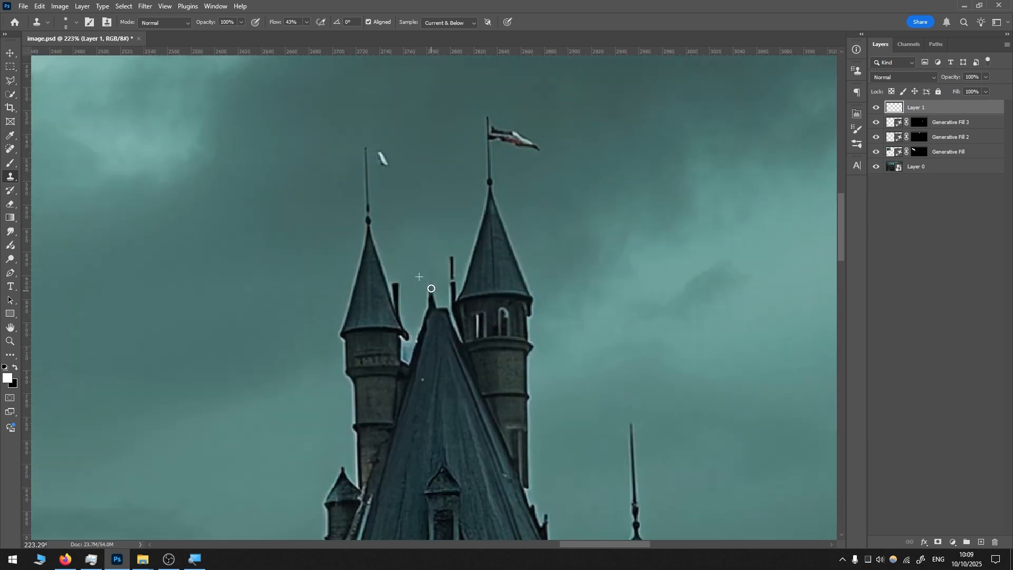
{"action": "mouse_move", "coordinate": [430, 265]}
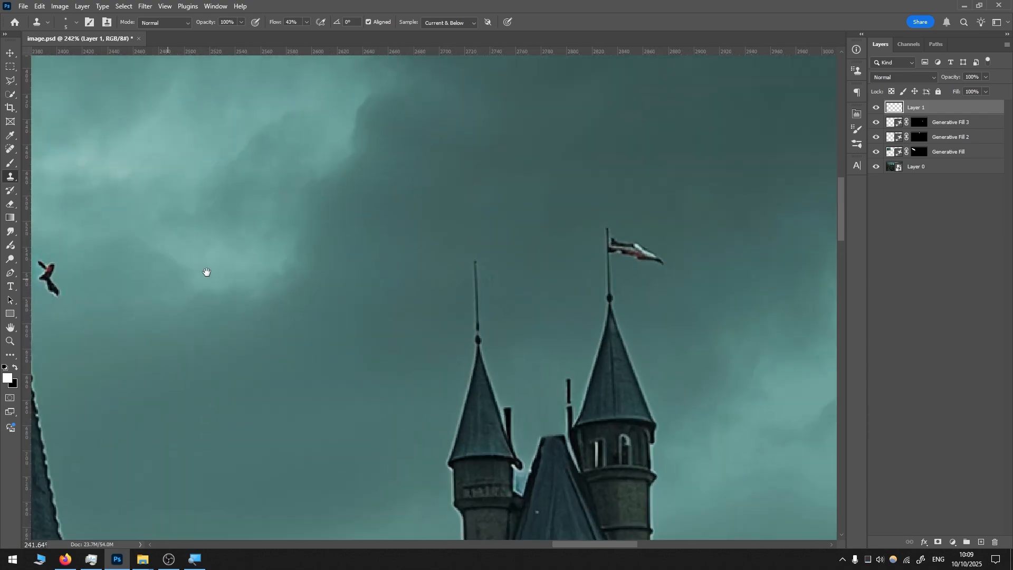
{"action": "scroll", "scroll_direction": "down", "scroll_amount": 3}
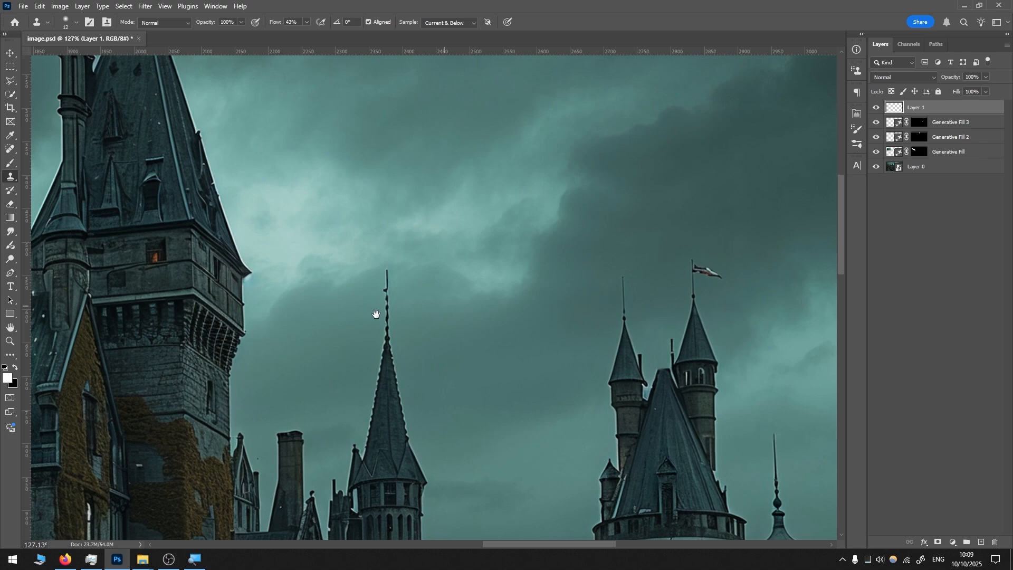
{"action": "scroll", "scroll_direction": "up", "scroll_amount": 3}
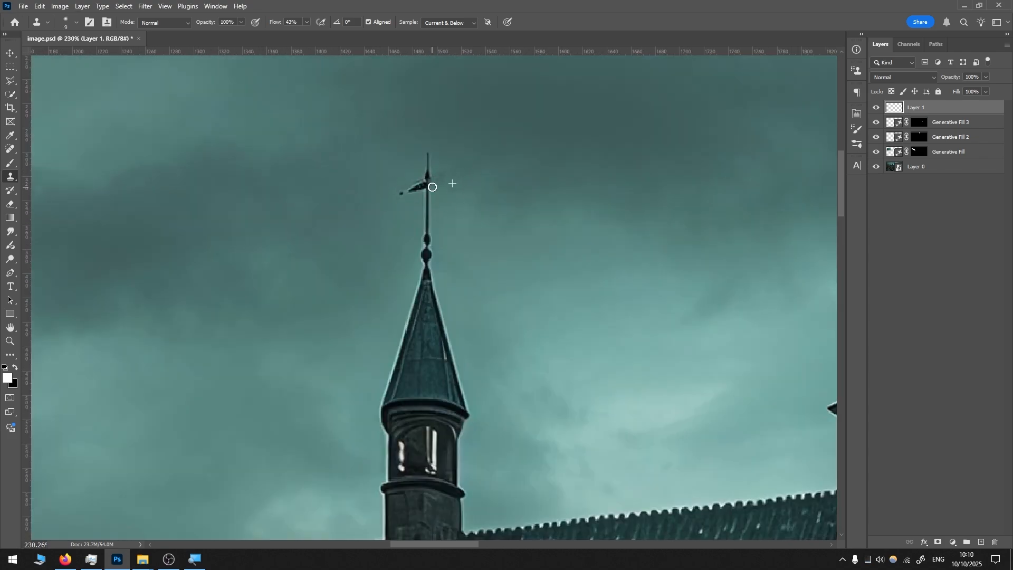
{"action": "left_click", "coordinate": [432, 187]}
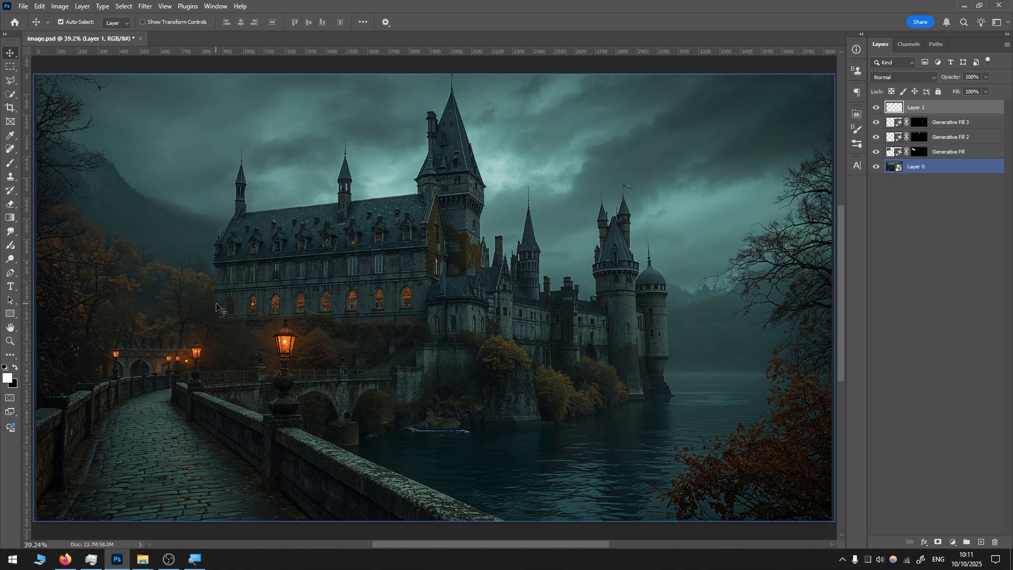
{"action": "mouse_move", "coordinate": [358, 318]}
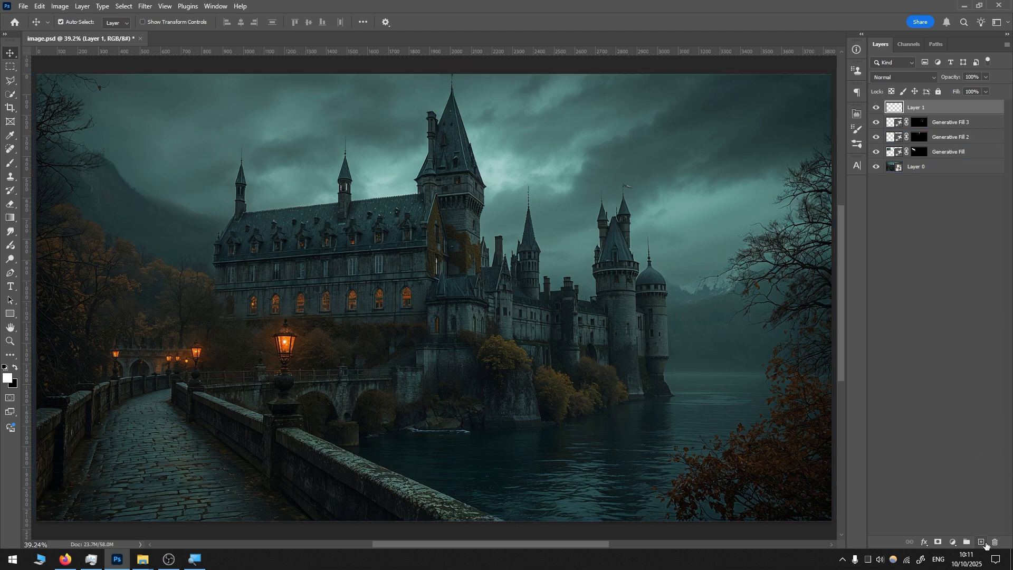
Add a new empty top layer and choose an orange foreground colour.
{"action": "left_click", "coordinate": [984, 543]}
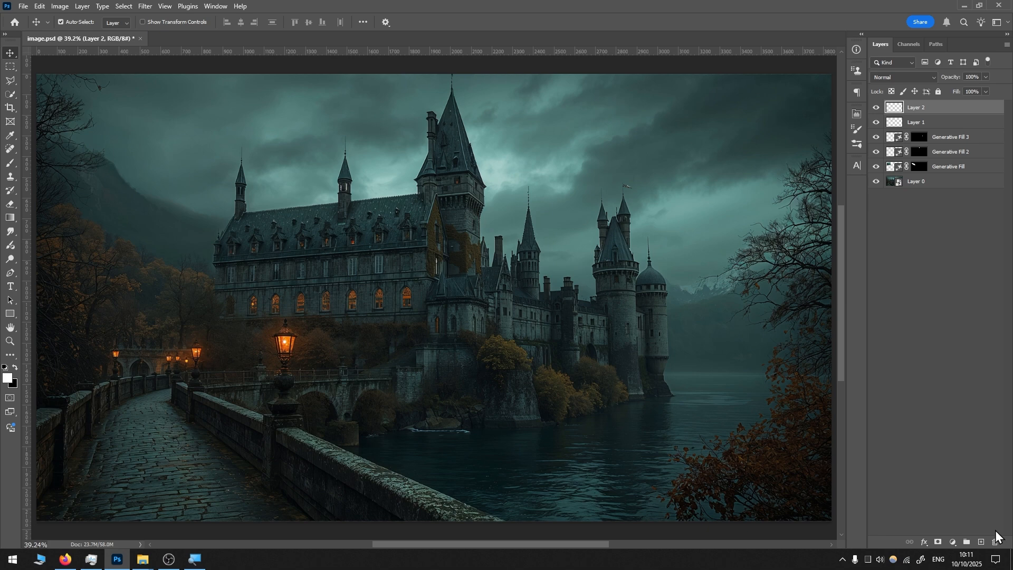
{"action": "left_click", "coordinate": [6, 375]}
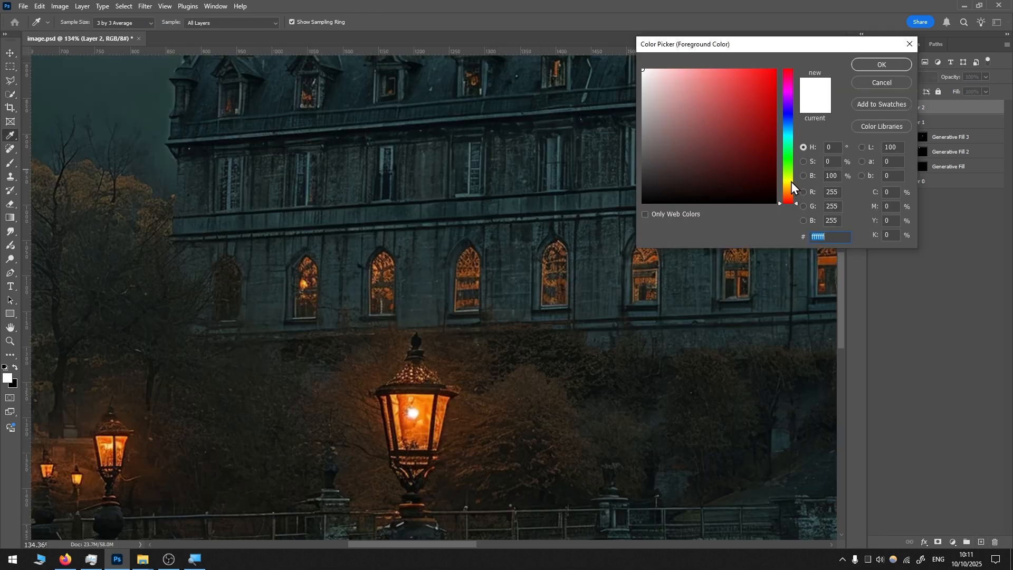
{"action": "left_click", "coordinate": [427, 398]}
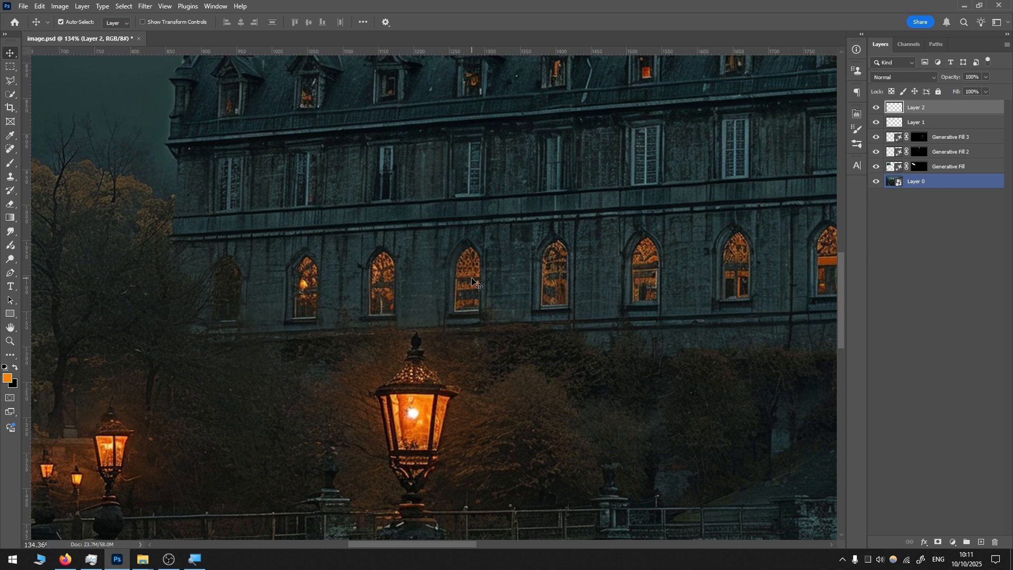
{"action": "mouse_move", "coordinate": [11, 163]}
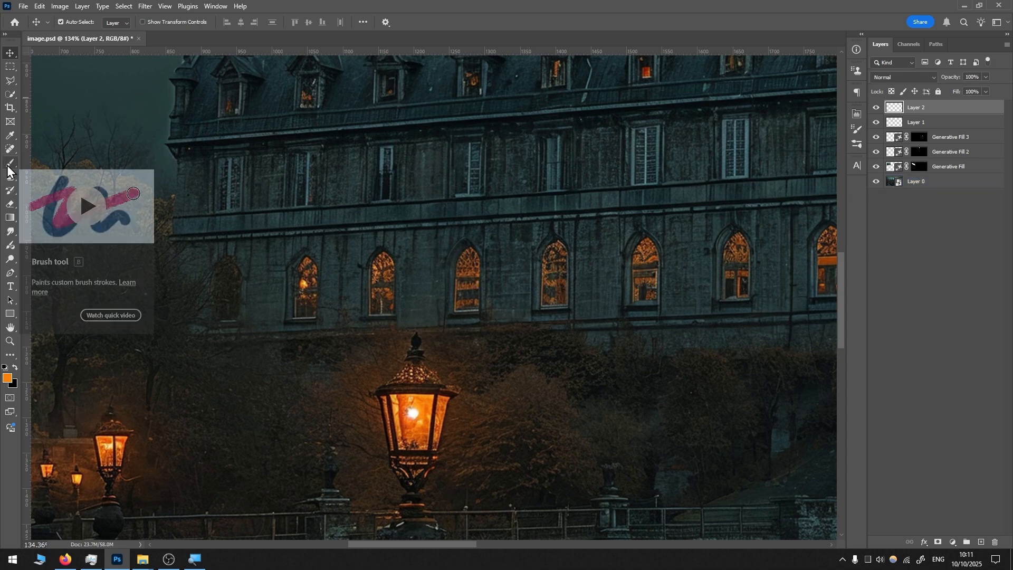
Set up a soft brush with adjusted hardness for painting the window glow.
{"action": "left_click", "coordinate": [10, 149]}
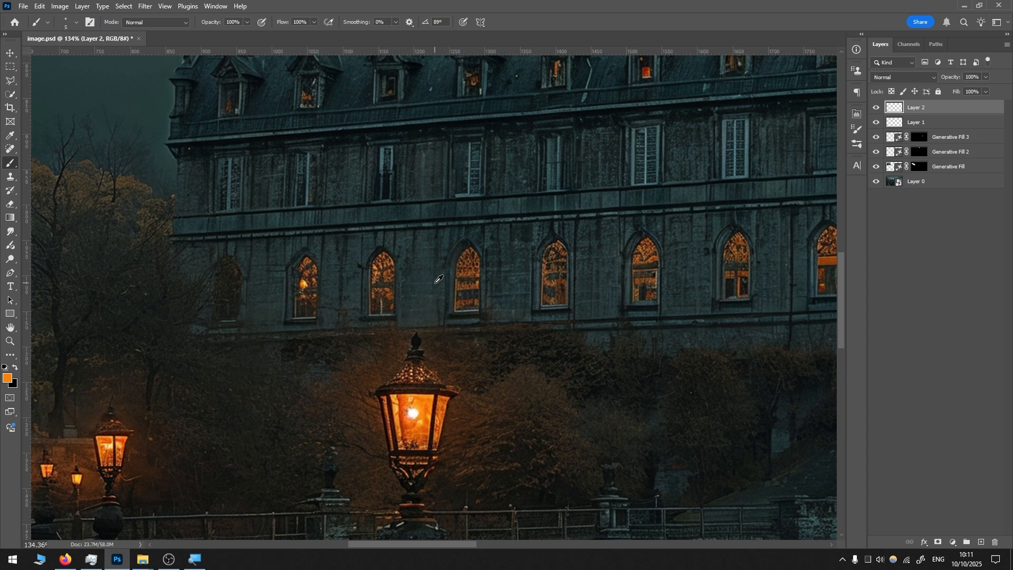
{"action": "mouse_move", "coordinate": [444, 274]}
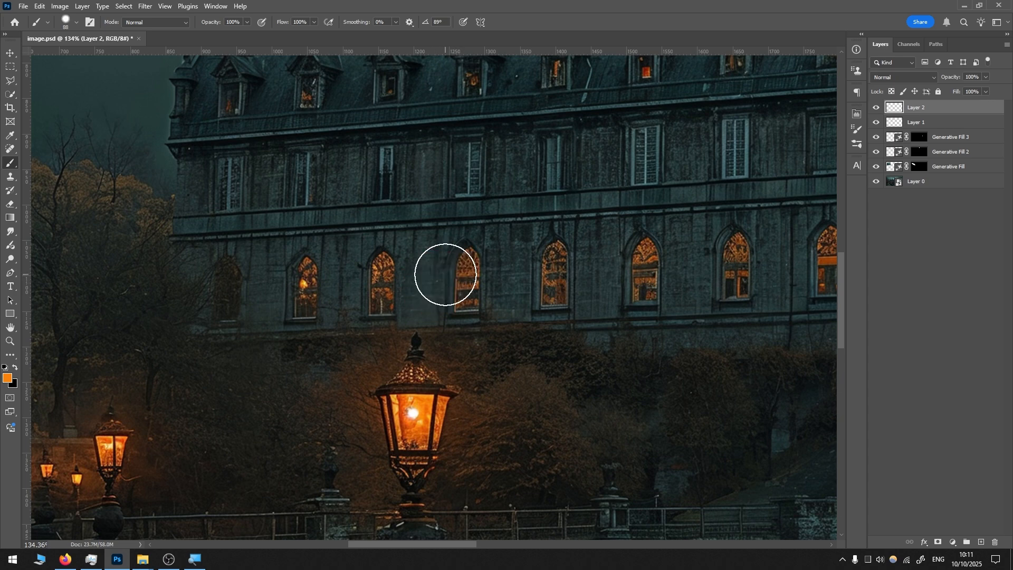
{"action": "right_click", "coordinate": [445, 274]}
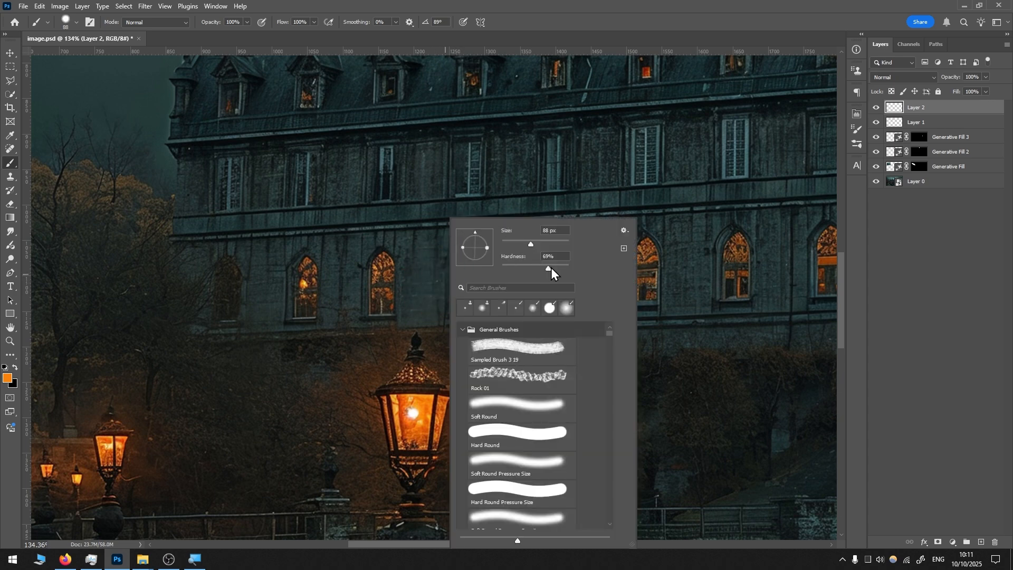
{"action": "left_click", "coordinate": [408, 236]}
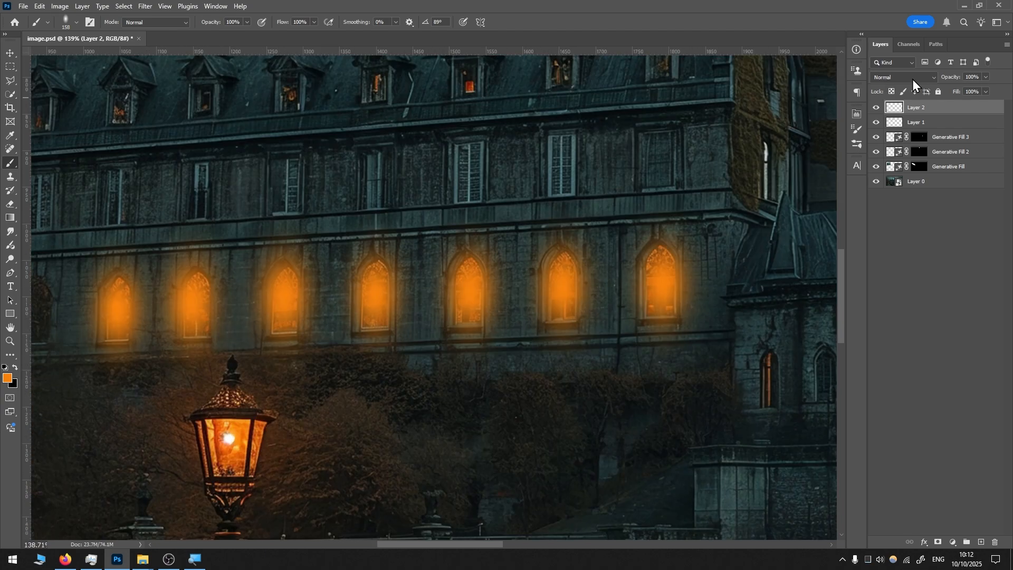
Blend the glow layer with Color Dodge at 26% opacity.
{"action": "left_click", "coordinate": [903, 78]}
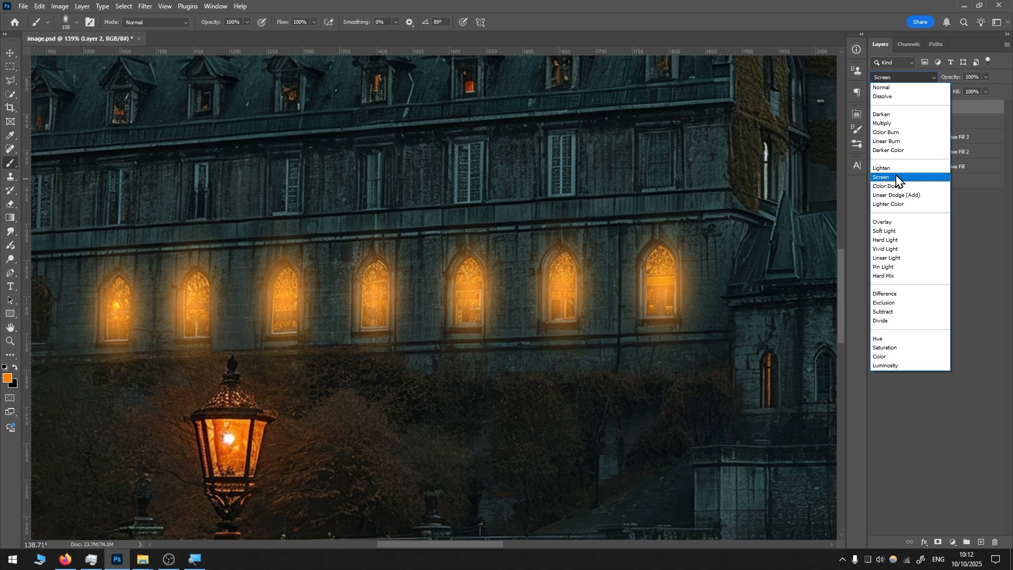
{"action": "left_click", "coordinate": [891, 186]}
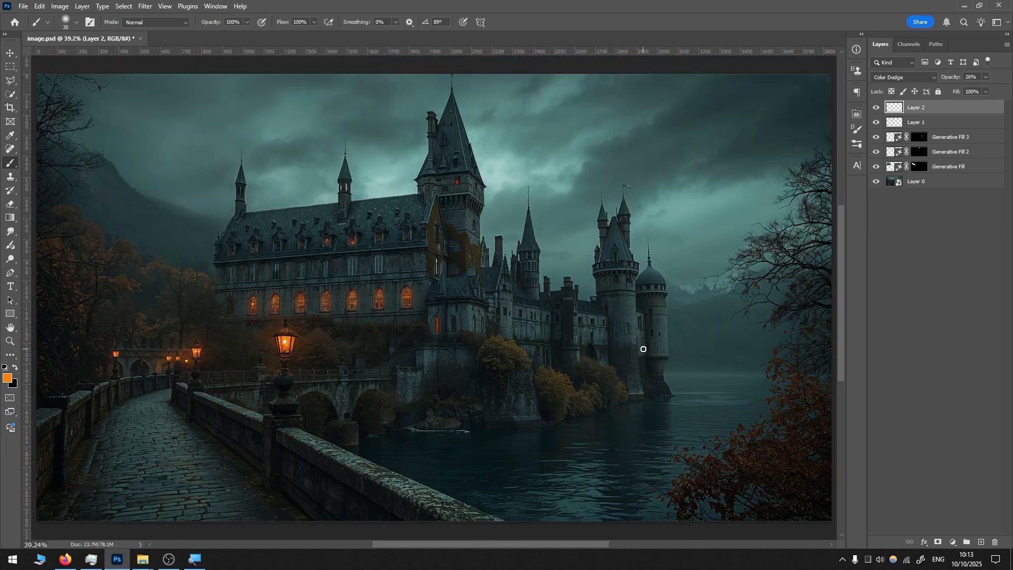
{"action": "left_click", "coordinate": [877, 108]}
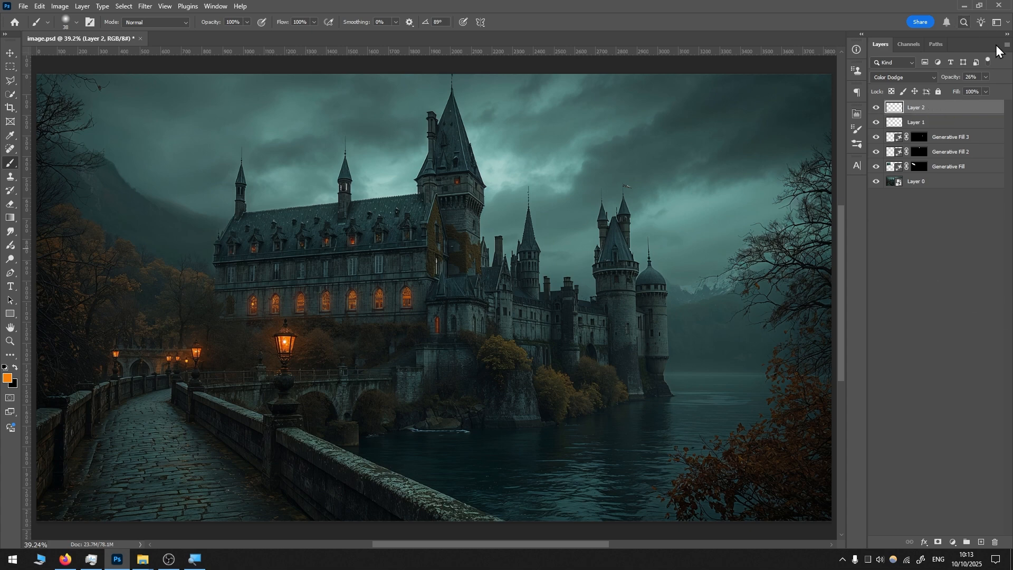
Convert all layers into one smart object, check its contents and close them.
{"action": "left_click", "coordinate": [916, 181]}
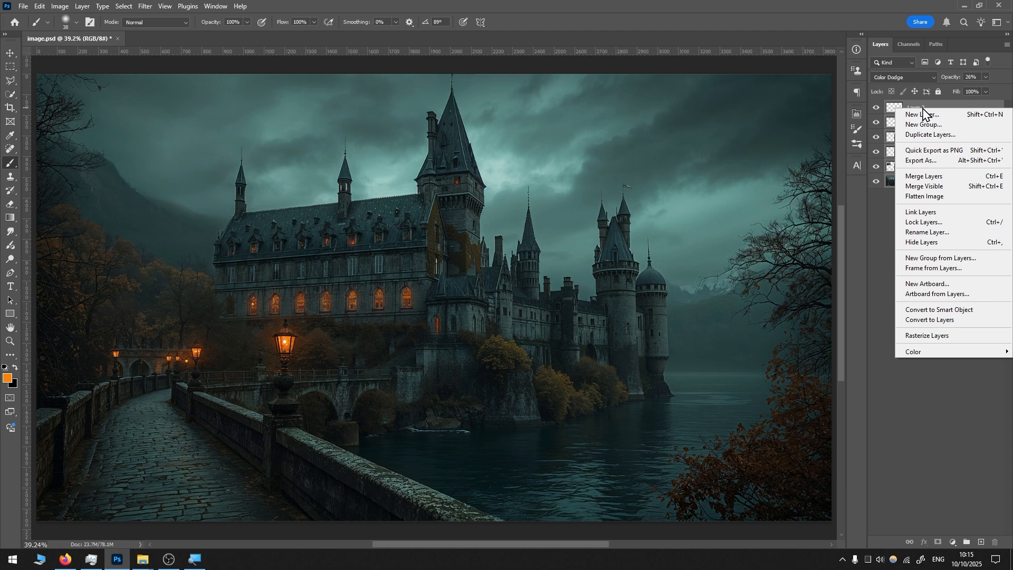
{"action": "mouse_move", "coordinate": [936, 309]}
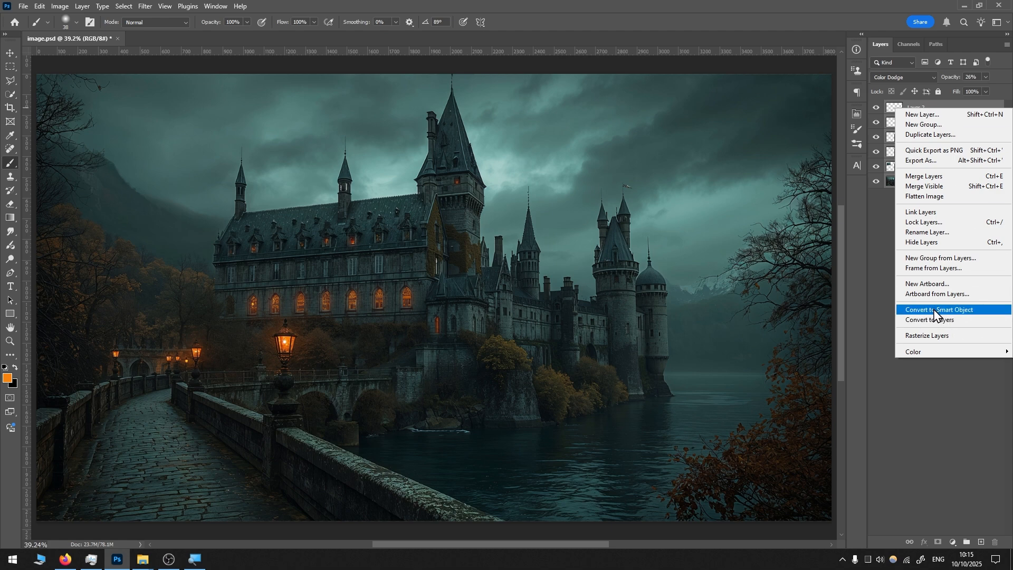
{"action": "left_click", "coordinate": [938, 309]}
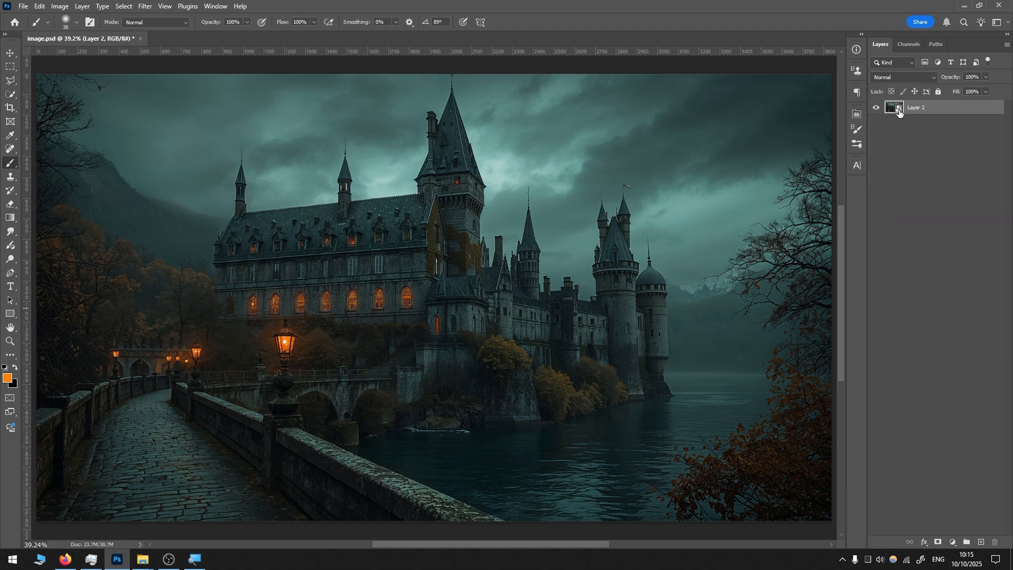
{"action": "mouse_move", "coordinate": [854, 152]}
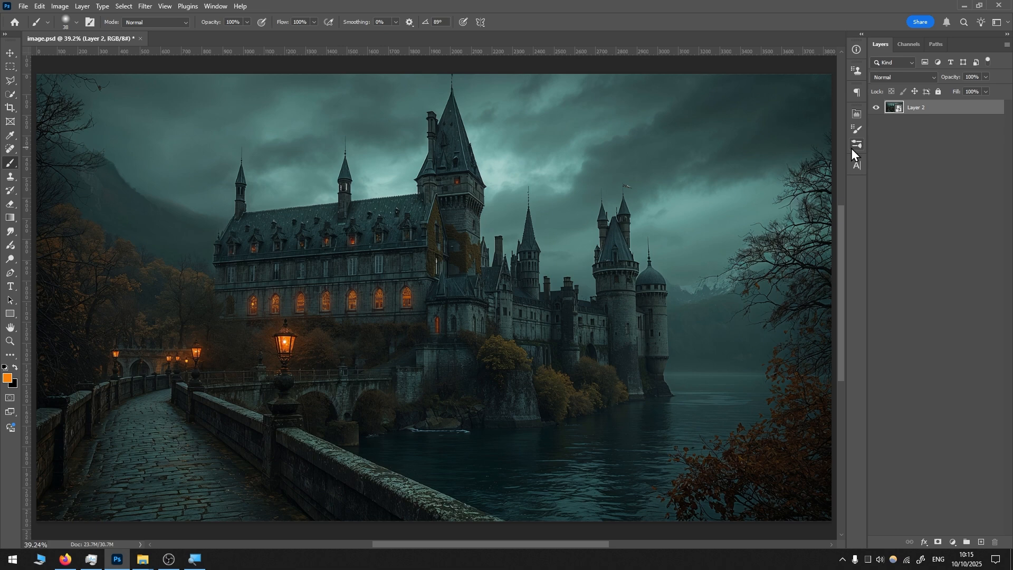
{"action": "mouse_move", "coordinate": [898, 110]}
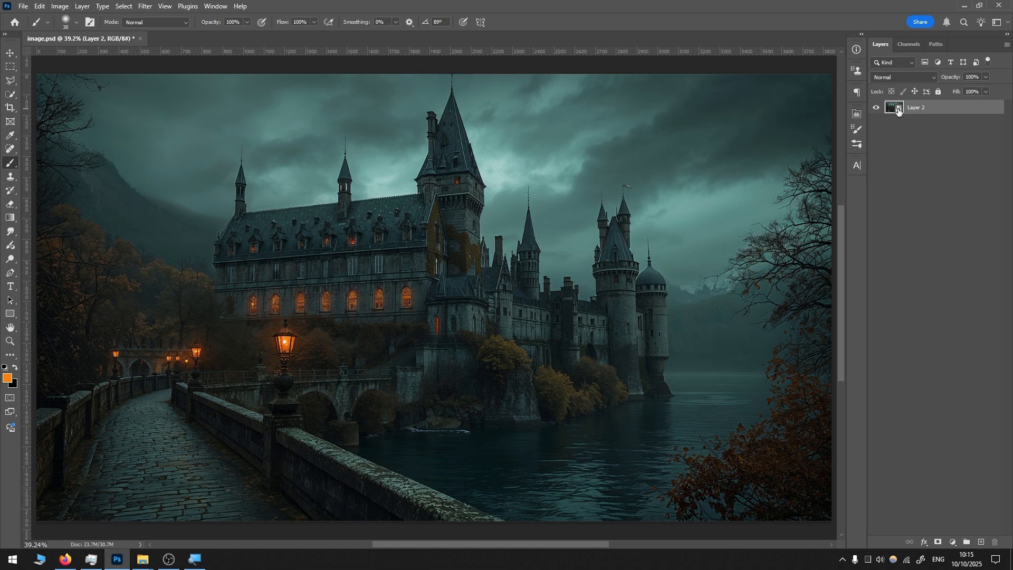
{"action": "double_click", "coordinate": [896, 108]}
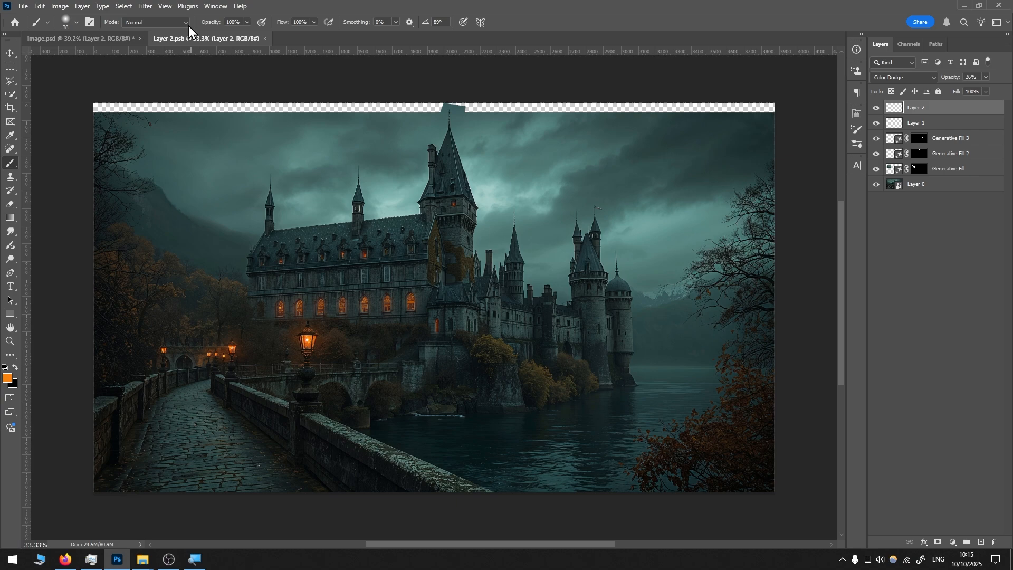
{"action": "left_click", "coordinate": [264, 38]}
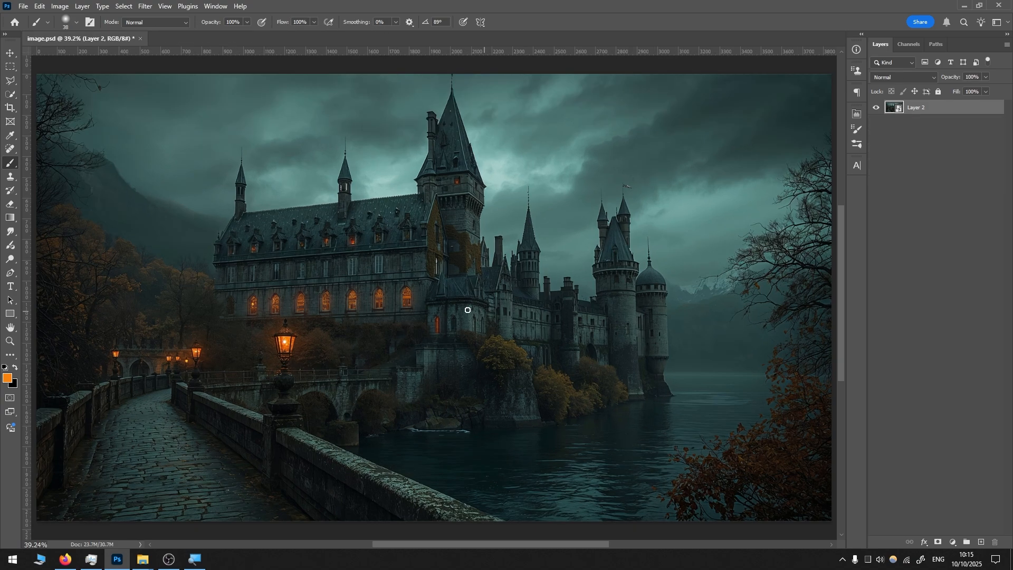
{"action": "left_click", "coordinate": [10, 52]}
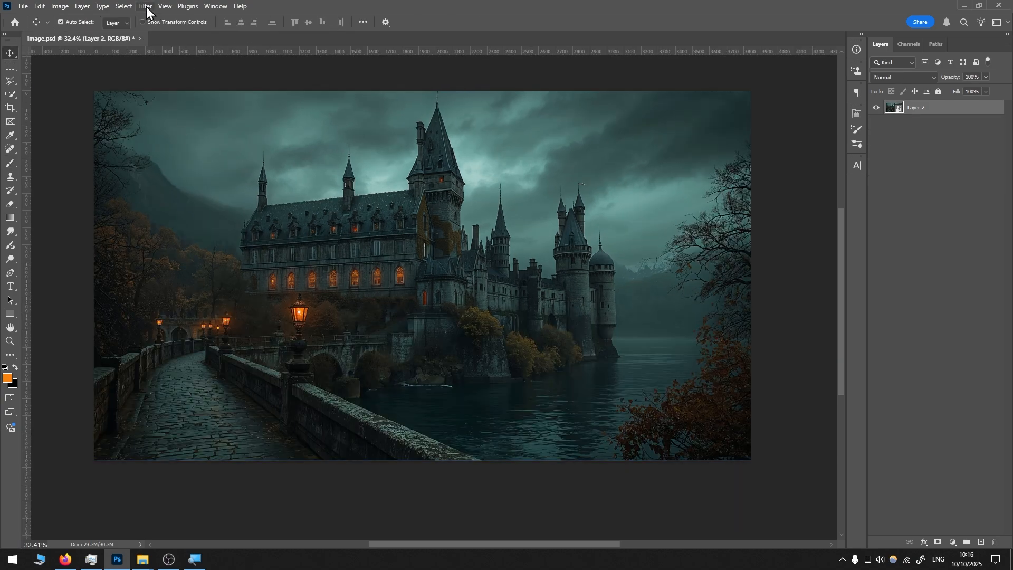
Apply the Camera Raw filter with highlights +20, shadows −18, whites +25, blacks −18.
{"action": "left_click", "coordinate": [144, 7]}
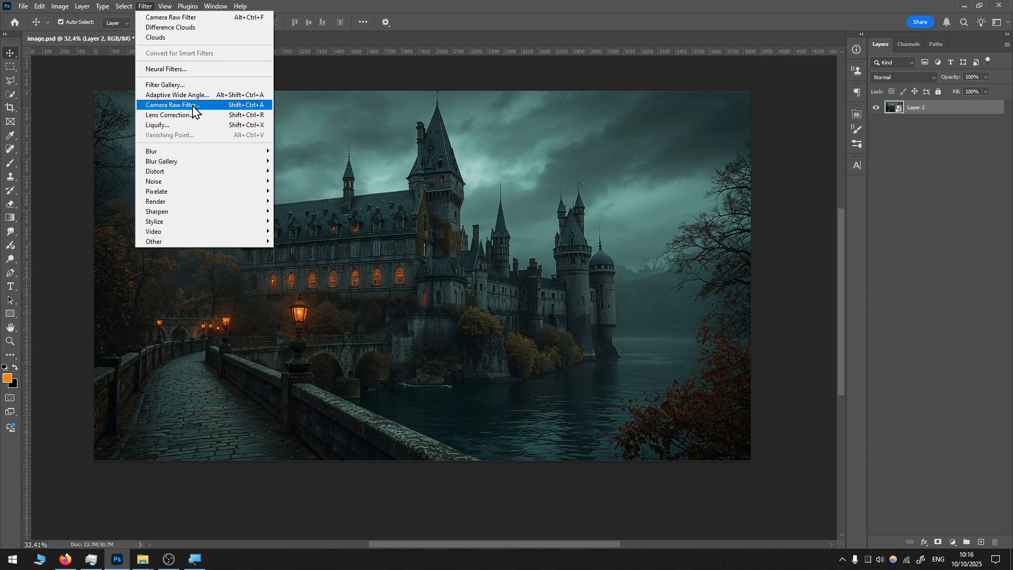
{"action": "left_click", "coordinate": [173, 105]}
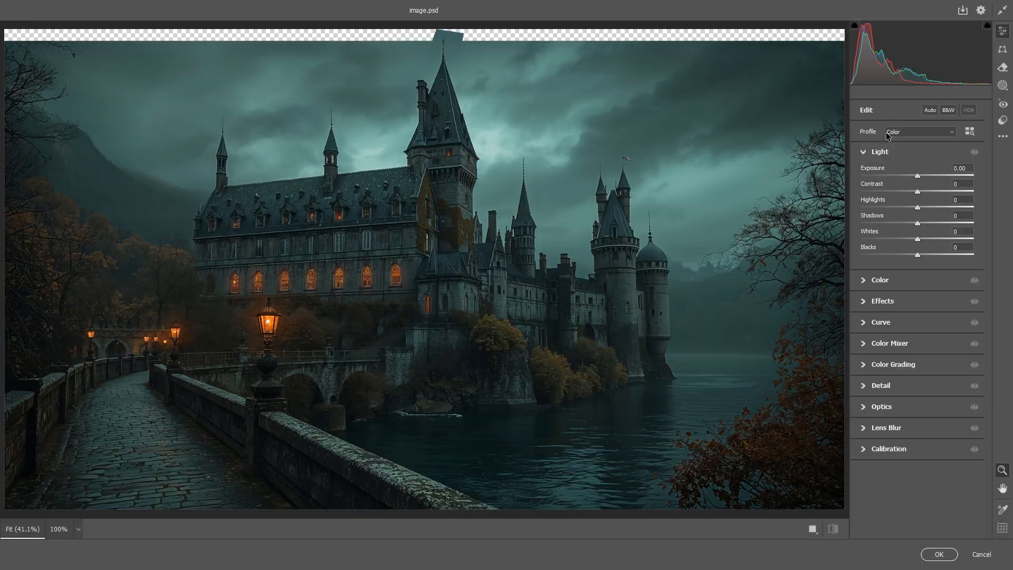
{"action": "mouse_move", "coordinate": [919, 227]}
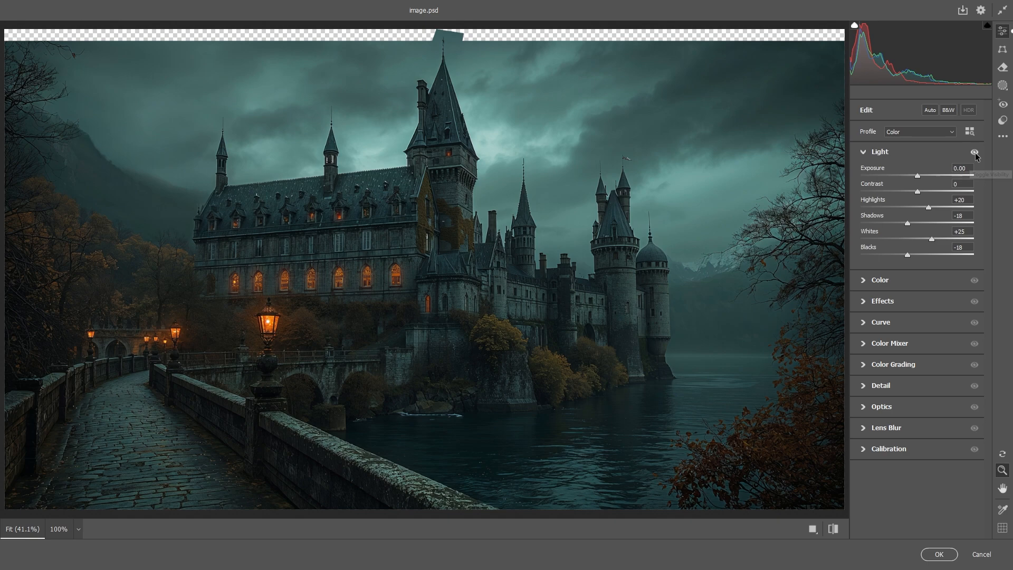
{"action": "left_click", "coordinate": [880, 280]}
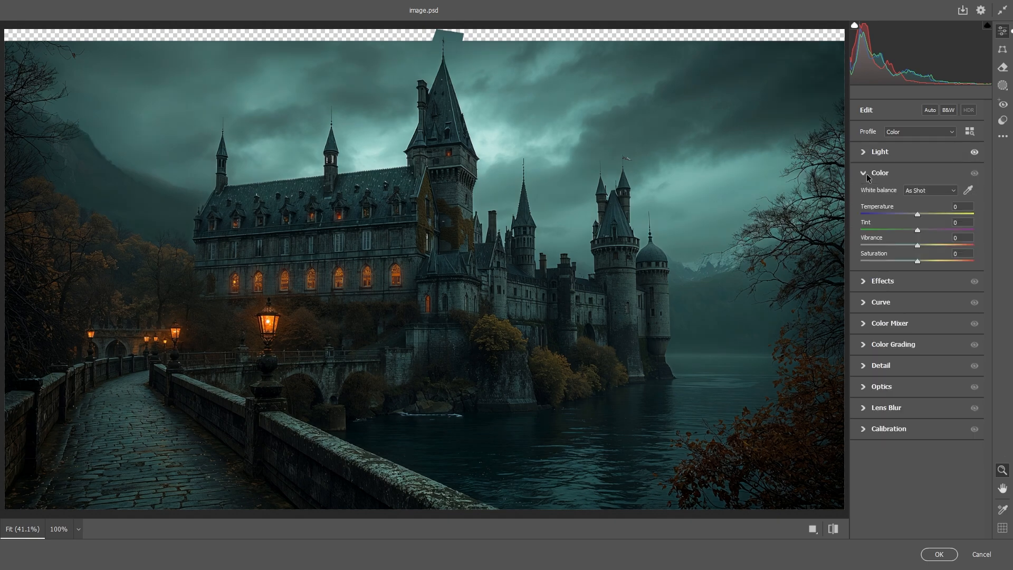
{"action": "mouse_move", "coordinate": [918, 252]}
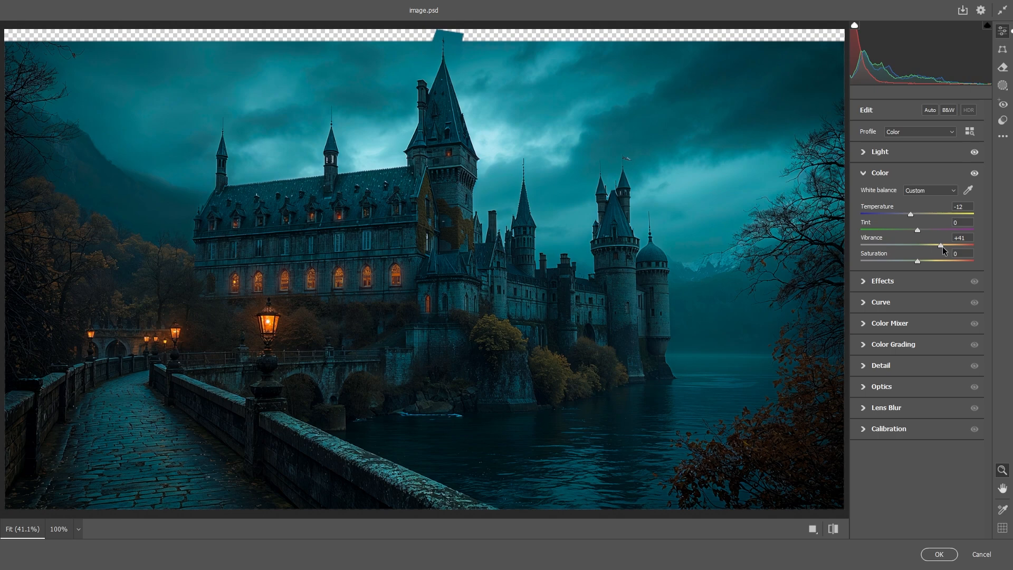
Cool the grade to temperature −12 with vibrance +41.
{"action": "left_click", "coordinate": [879, 172]}
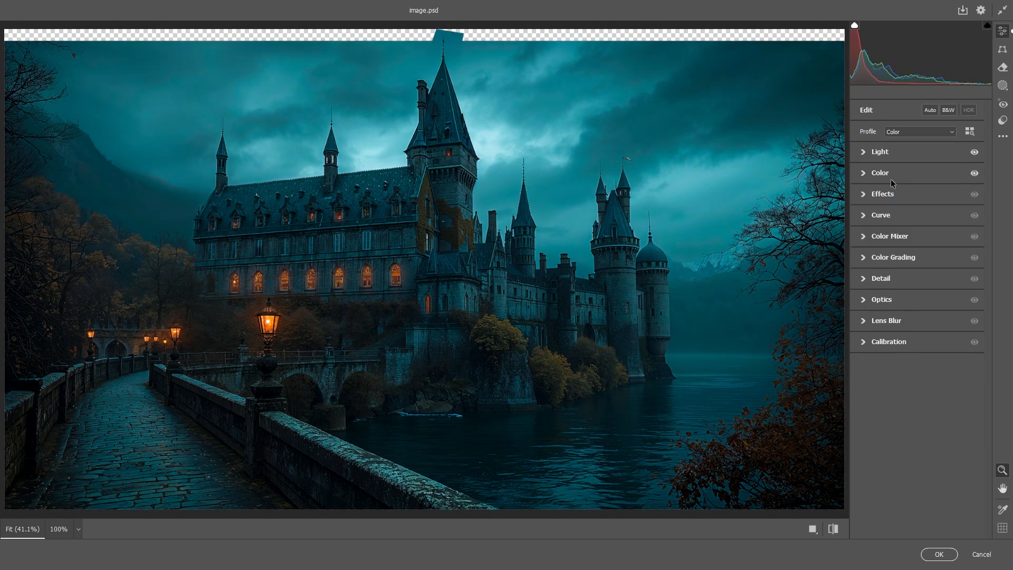
Add texture +14, clarity +28, dehaze +35 and grain 10, comparing with effects off.
{"action": "left_click", "coordinate": [882, 194]}
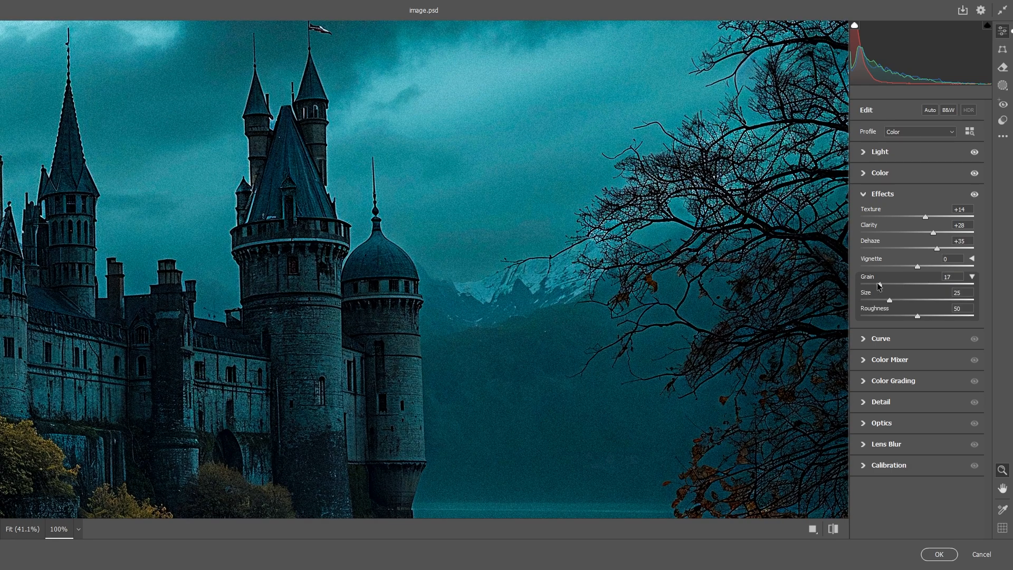
{"action": "left_click", "coordinate": [974, 194]}
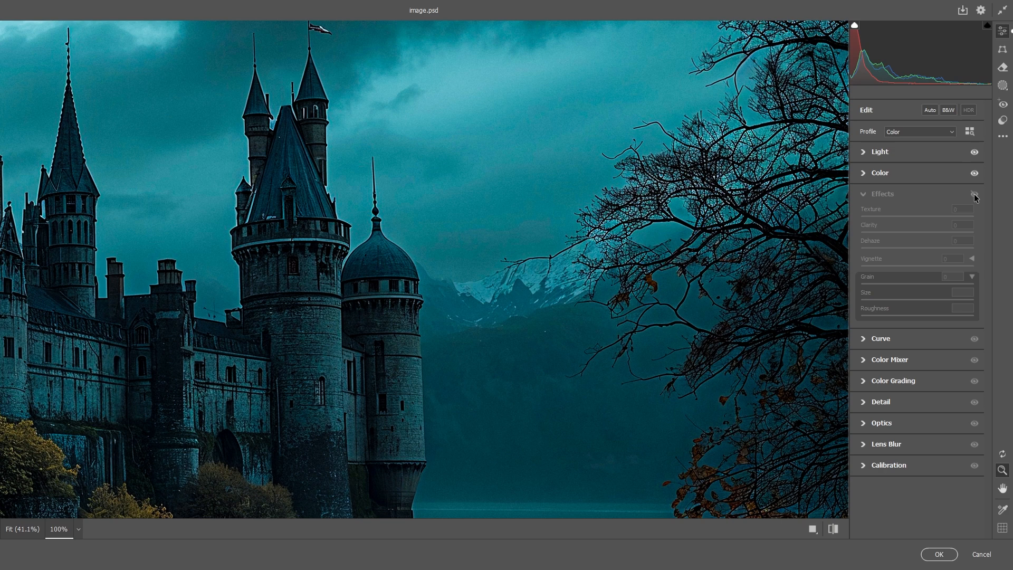
{"action": "left_click", "coordinate": [974, 194]}
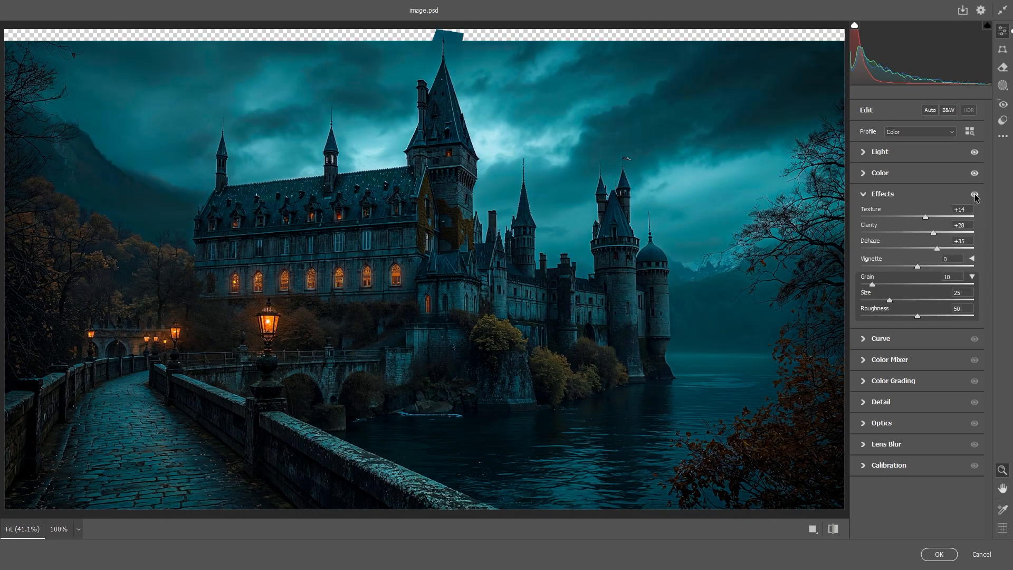
{"action": "left_click", "coordinate": [883, 194]}
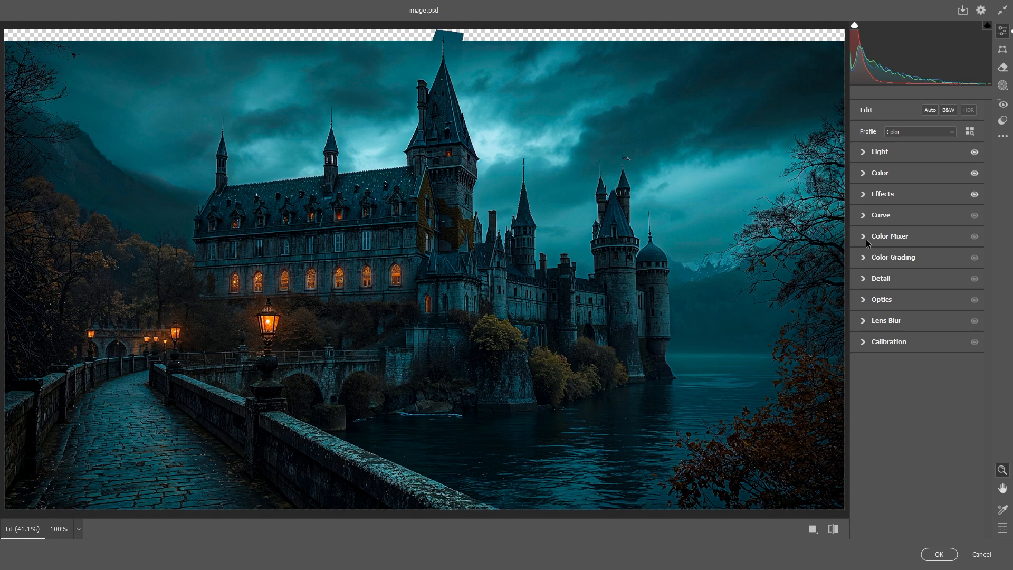
{"action": "left_click", "coordinate": [889, 236]}
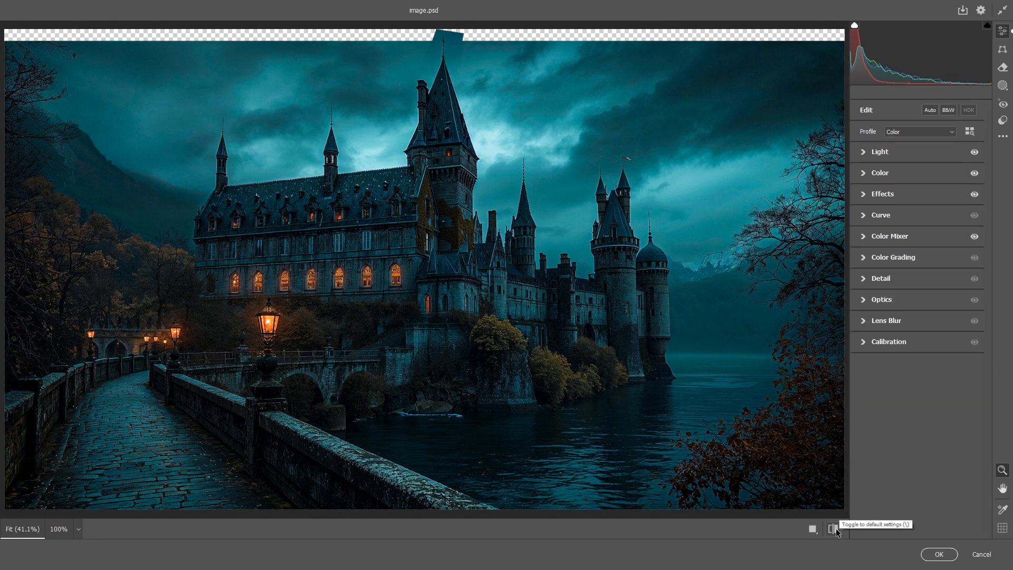
Compare the Color Mixer grade against the original and return to the graded version.
{"action": "left_click", "coordinate": [833, 529]}
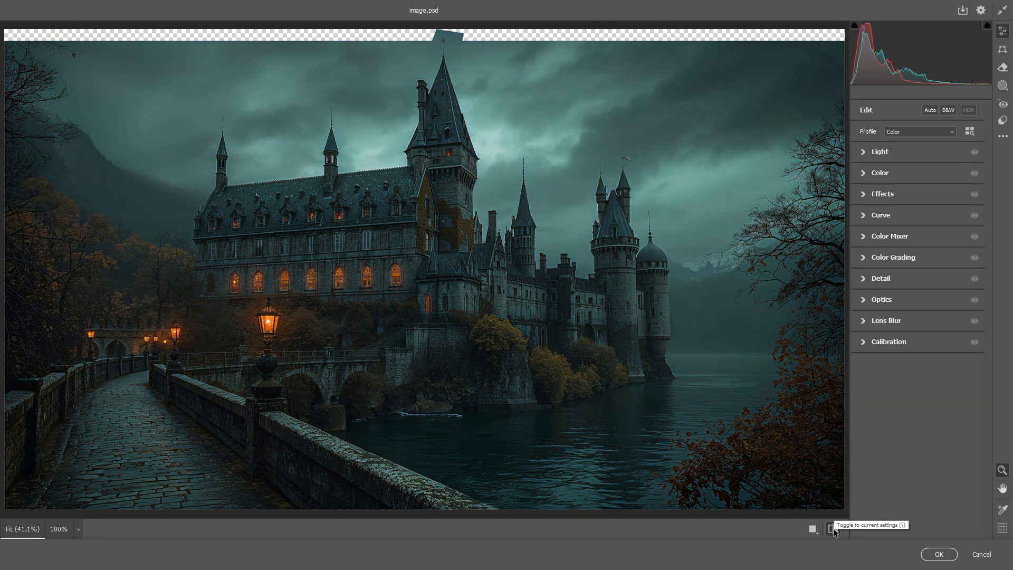
{"action": "left_click", "coordinate": [831, 529]}
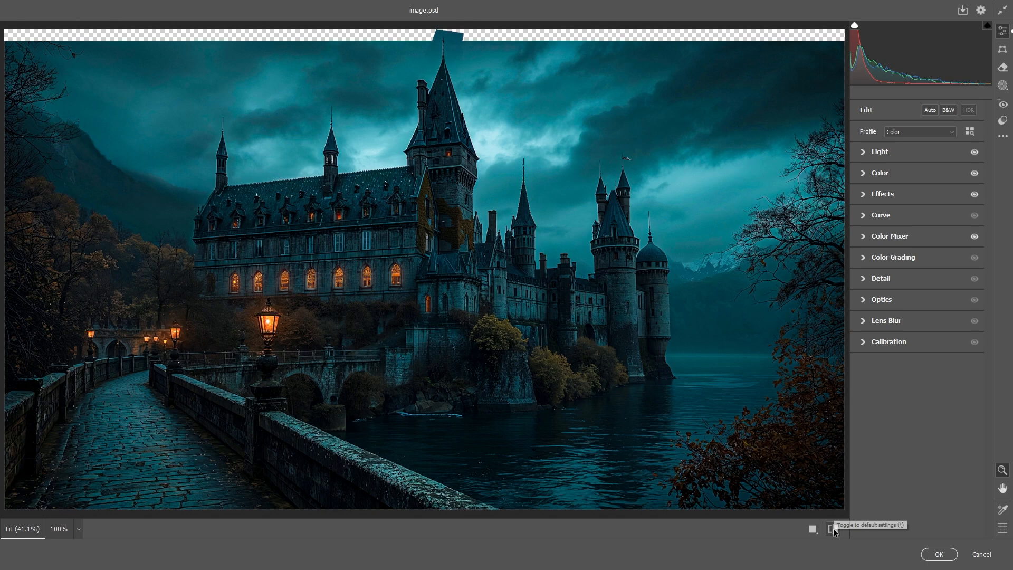